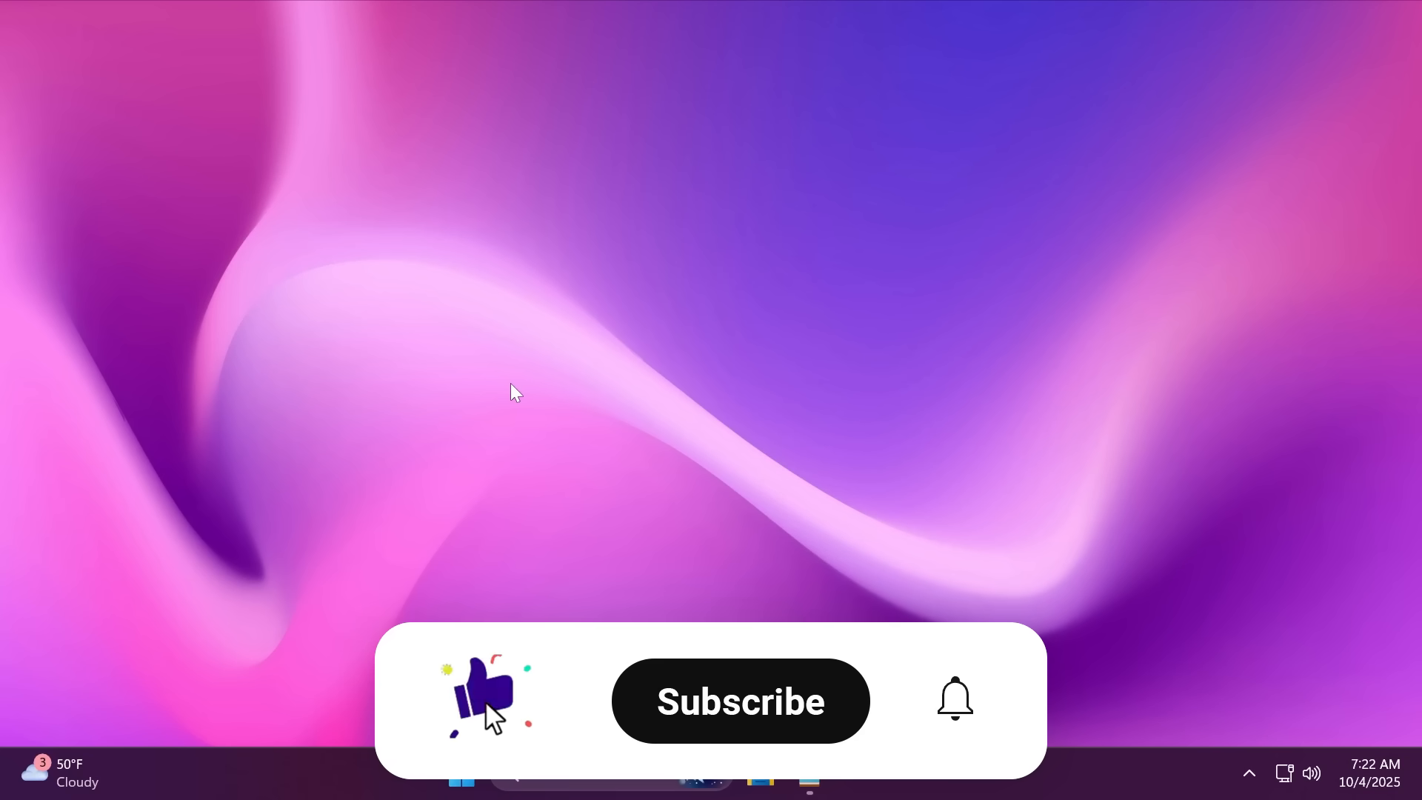
# Open the Settings app from the taskbar
pyautogui.click(738, 700)
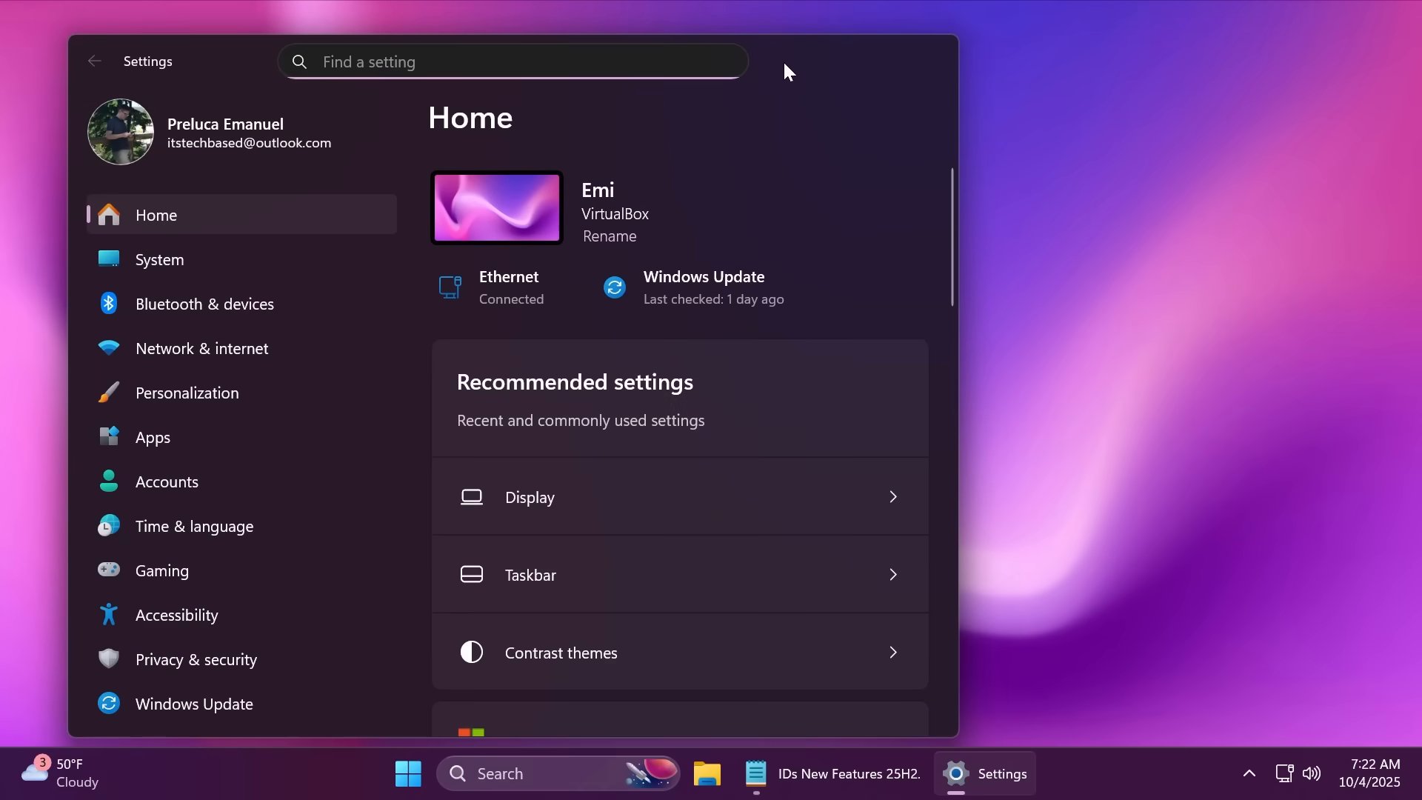
# Confirm 'Get the latest updates as soon as they're available' is On in Windows Update, then close Settings
pyautogui.click(194, 703)
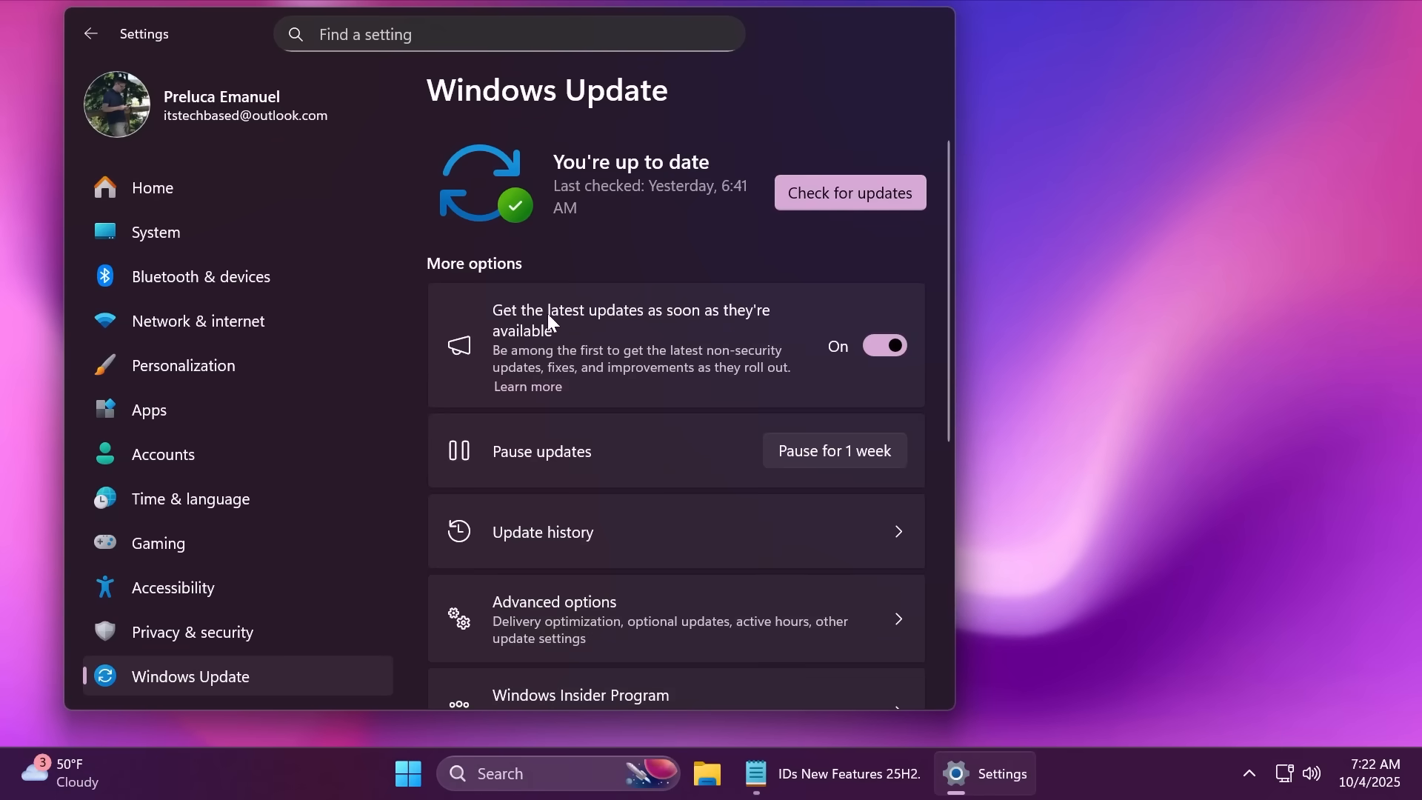
pyautogui.moveTo(852, 359)
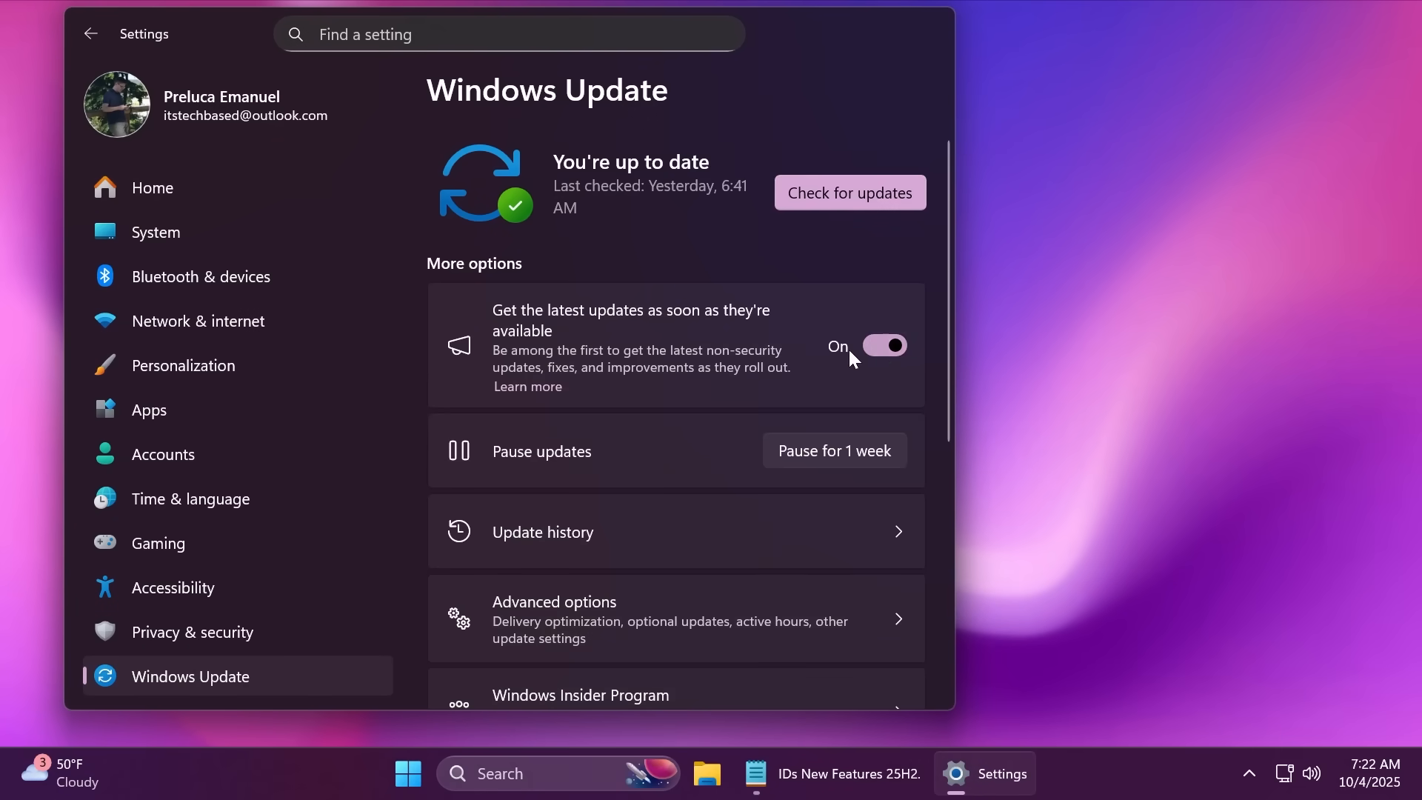
pyautogui.click(849, 193)
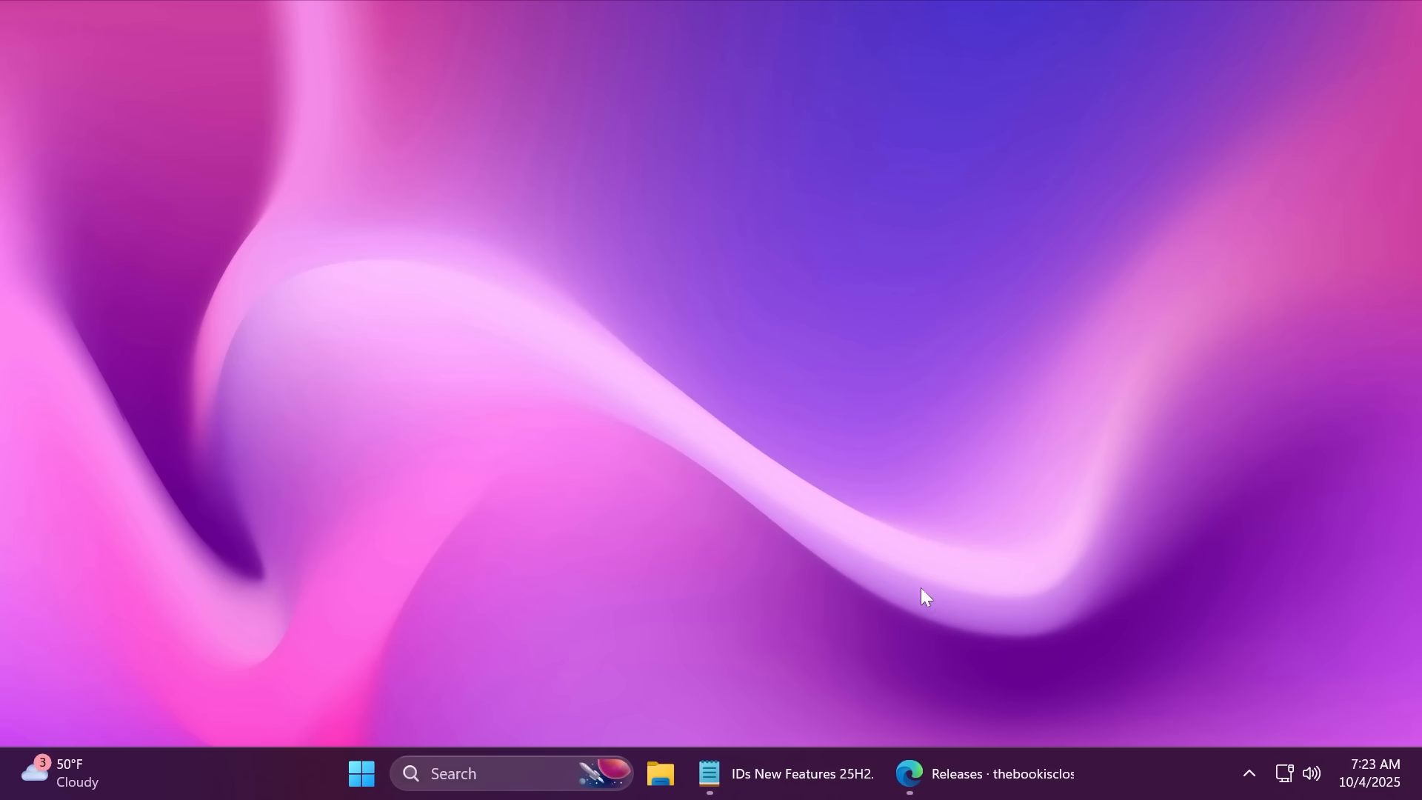
# Bring up the GitHub ViVeTool releases page and scroll to the v0.3.4 Assets list
pyautogui.click(909, 772)
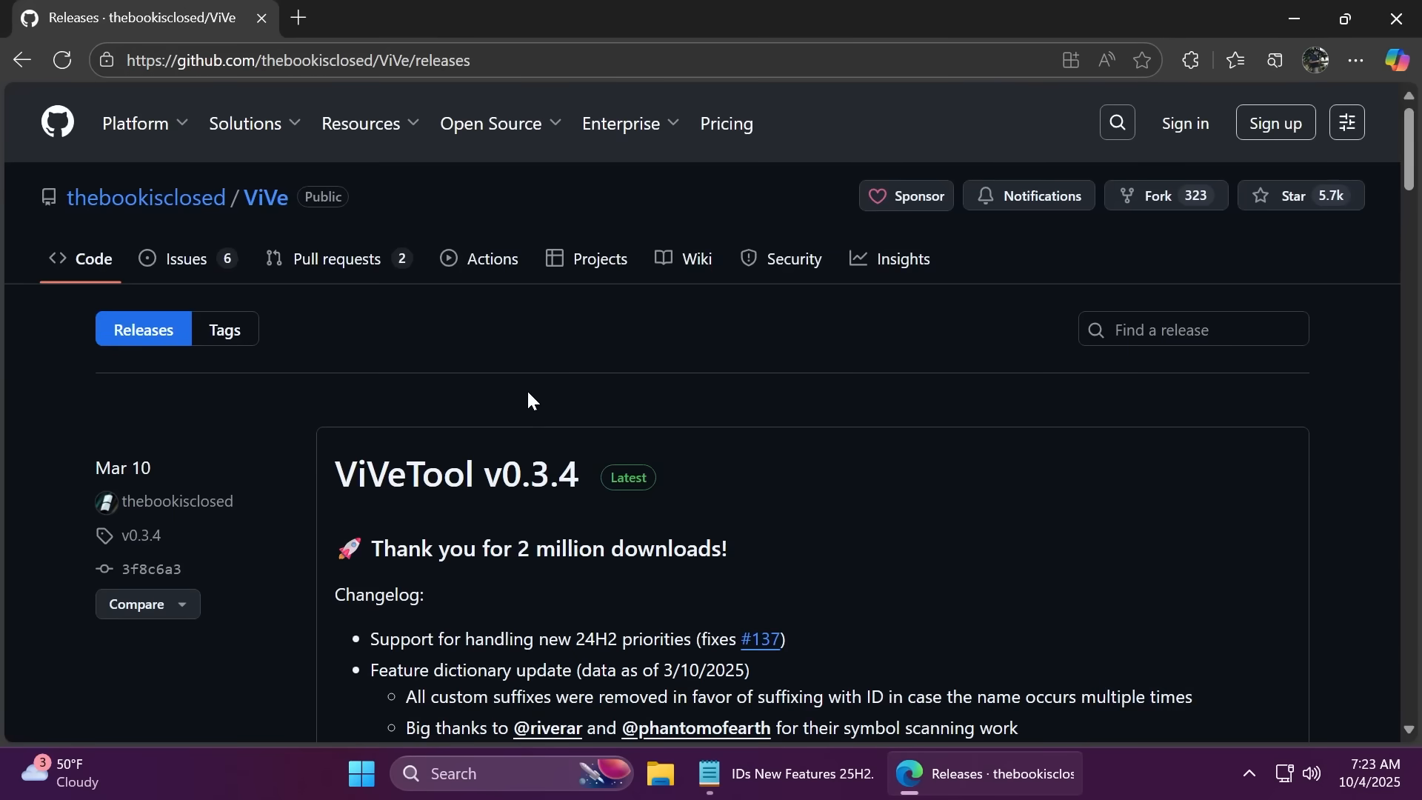
pyautogui.scroll(-3)
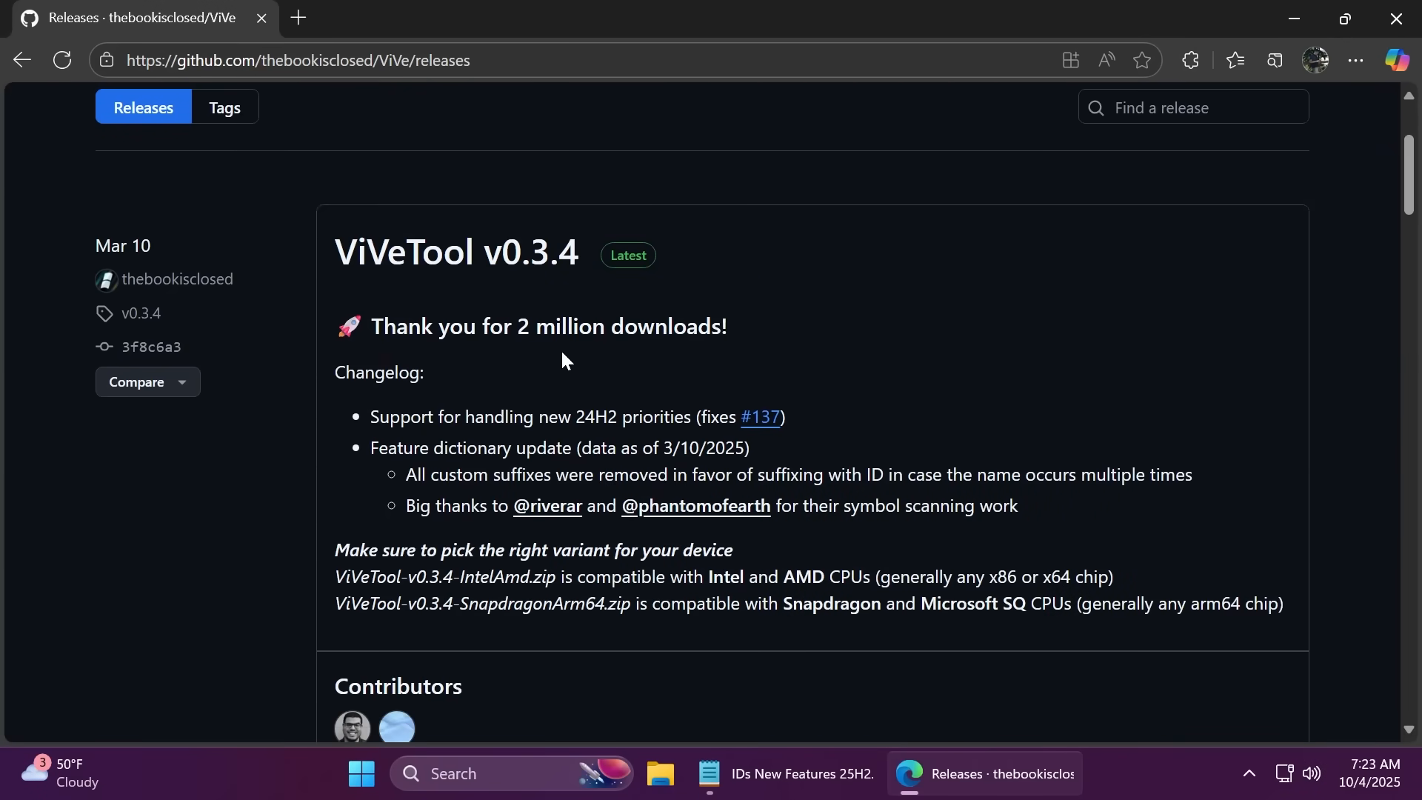
pyautogui.scroll(3)
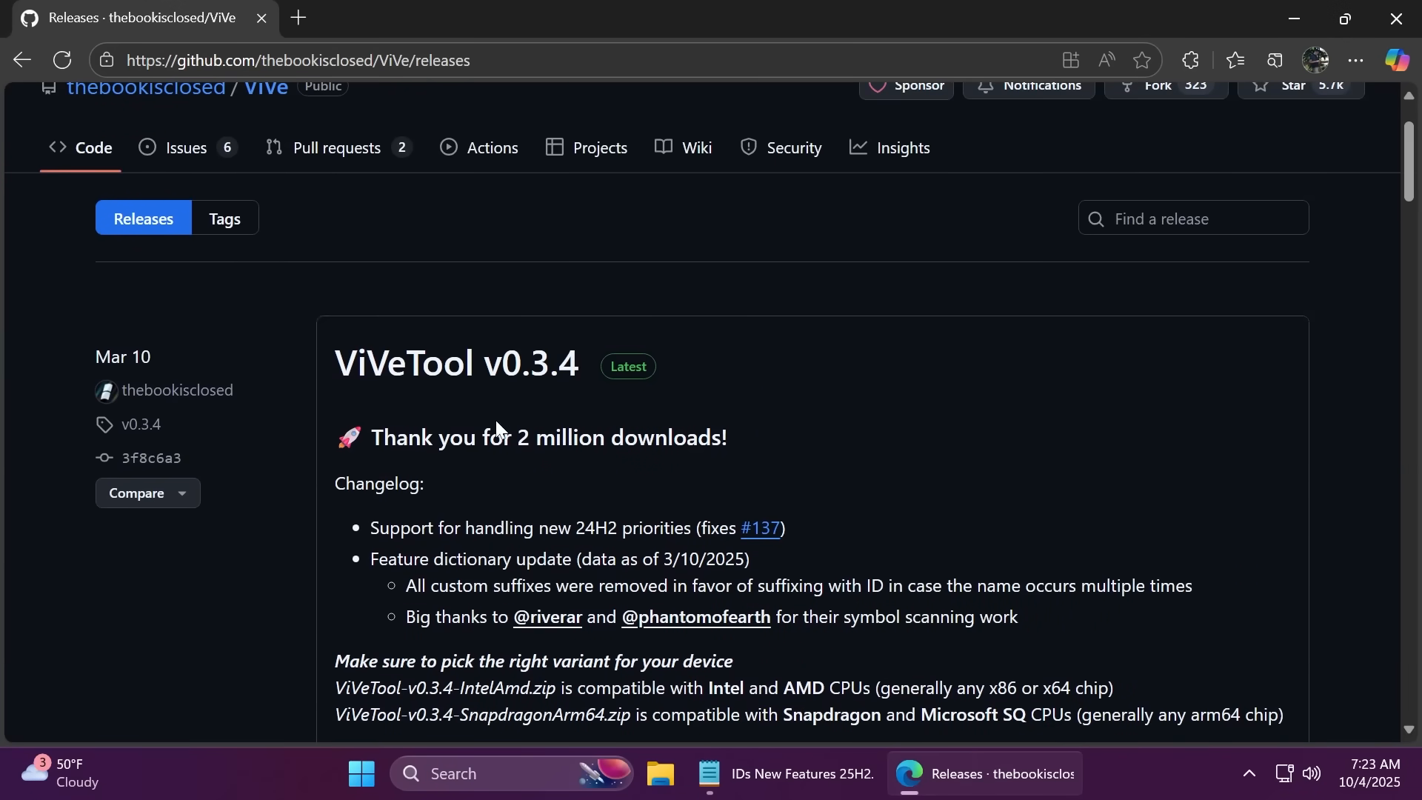
pyautogui.scroll(-3)
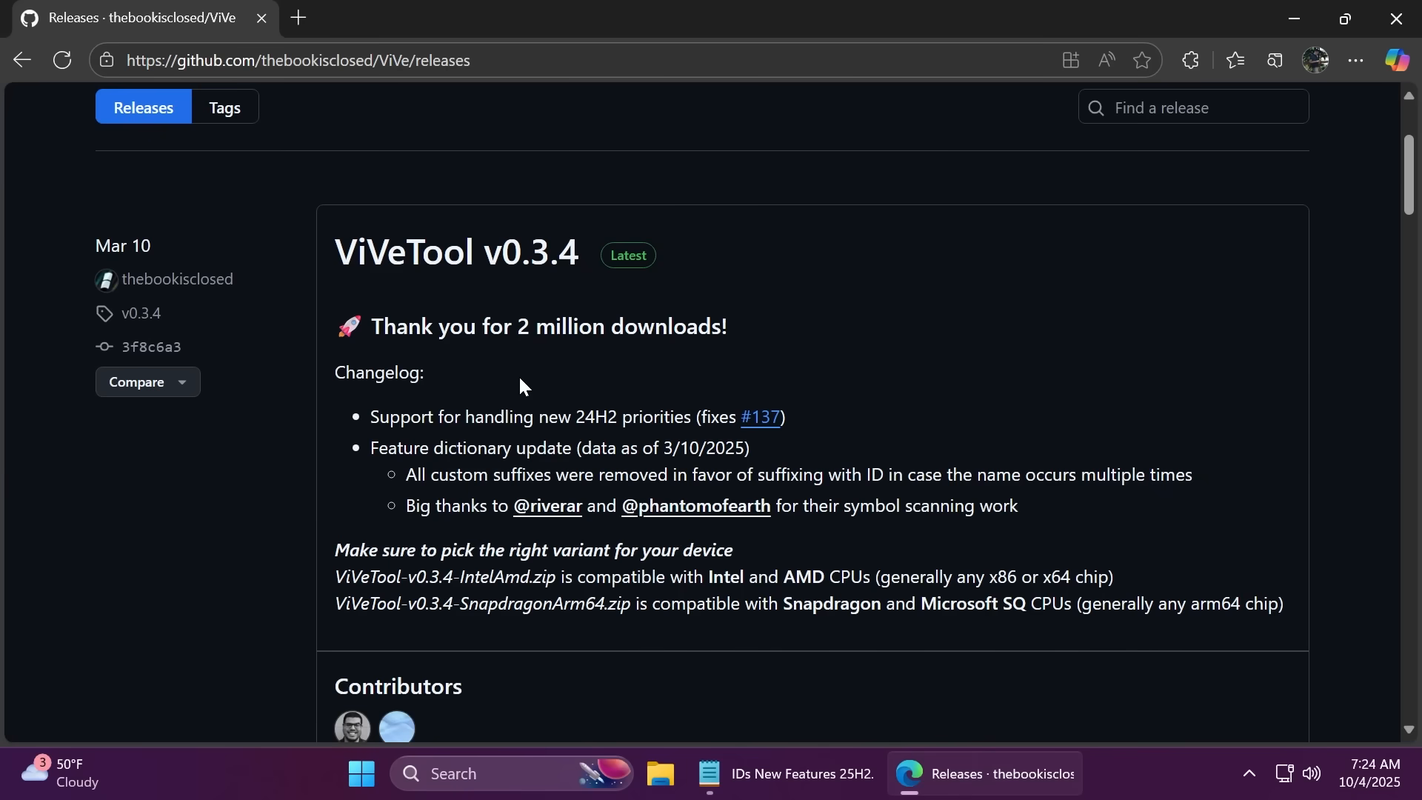
pyautogui.scroll(-3)
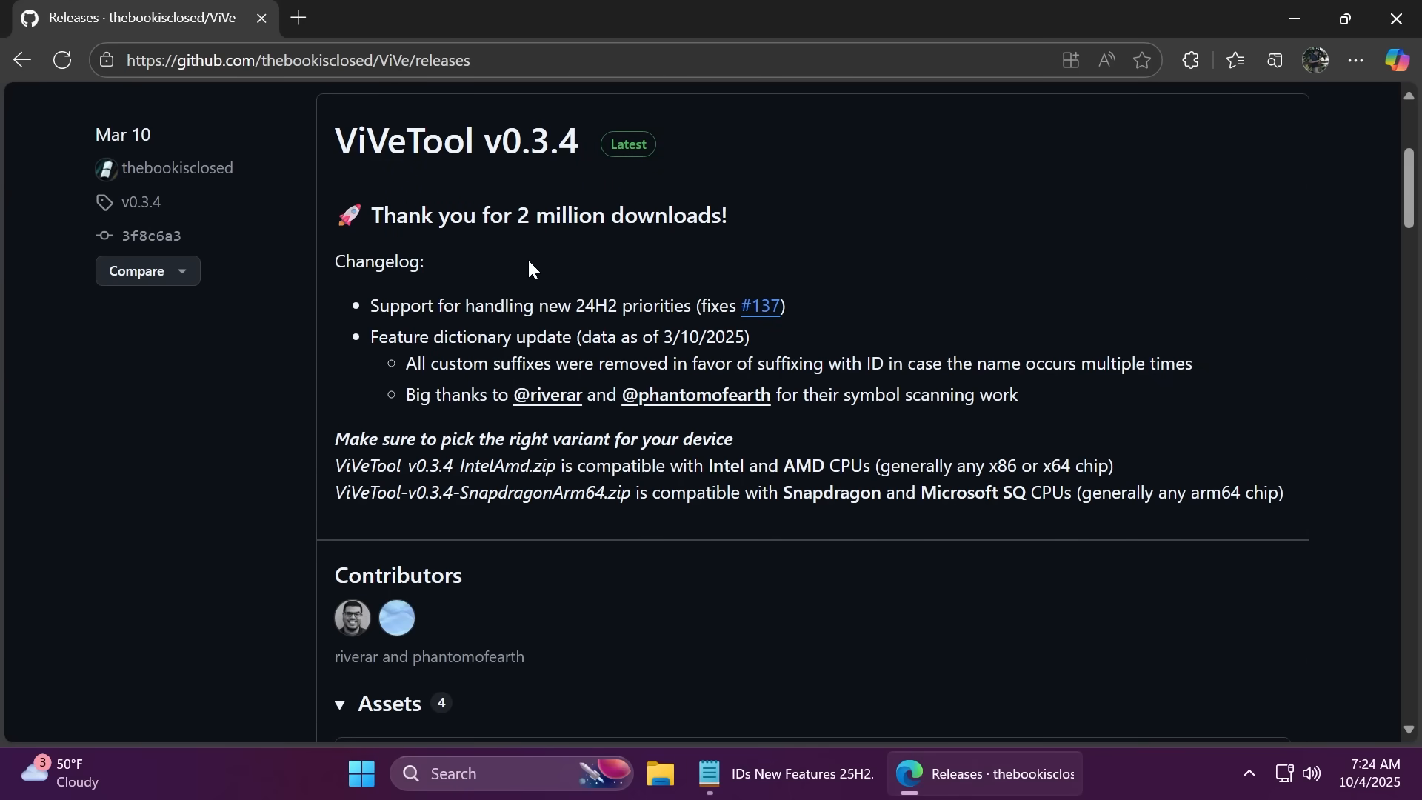
pyautogui.moveTo(562, 272)
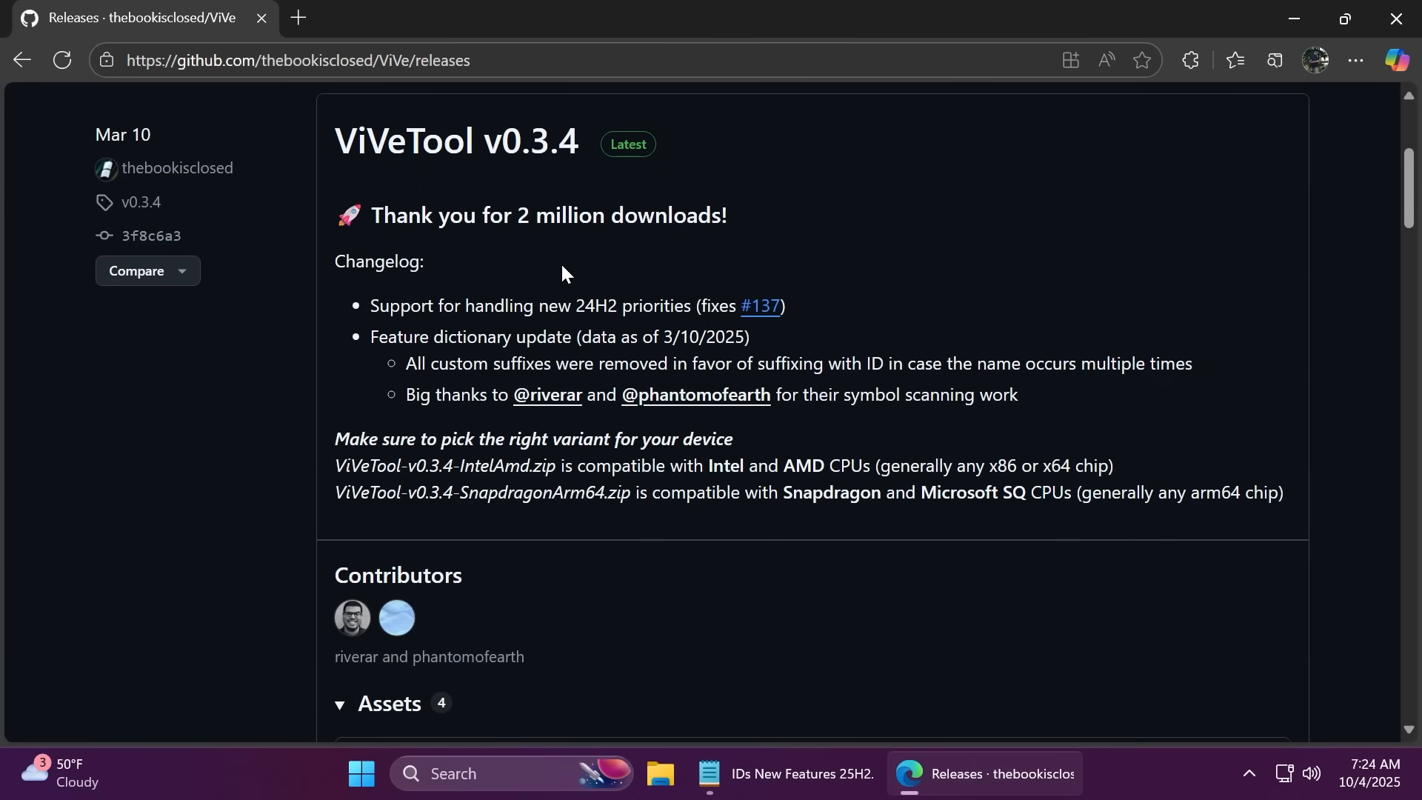
pyautogui.scroll(-3)
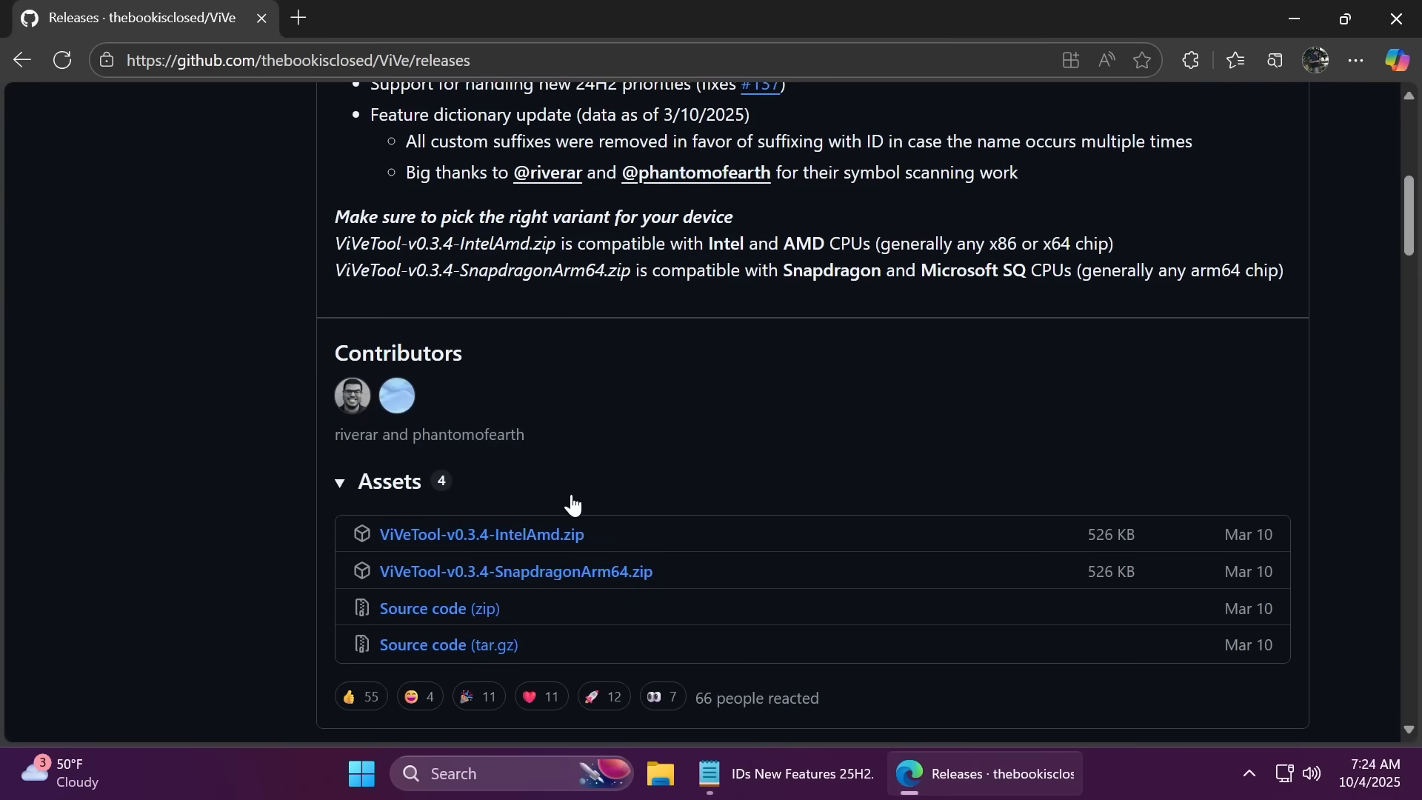
pyautogui.moveTo(482, 534)
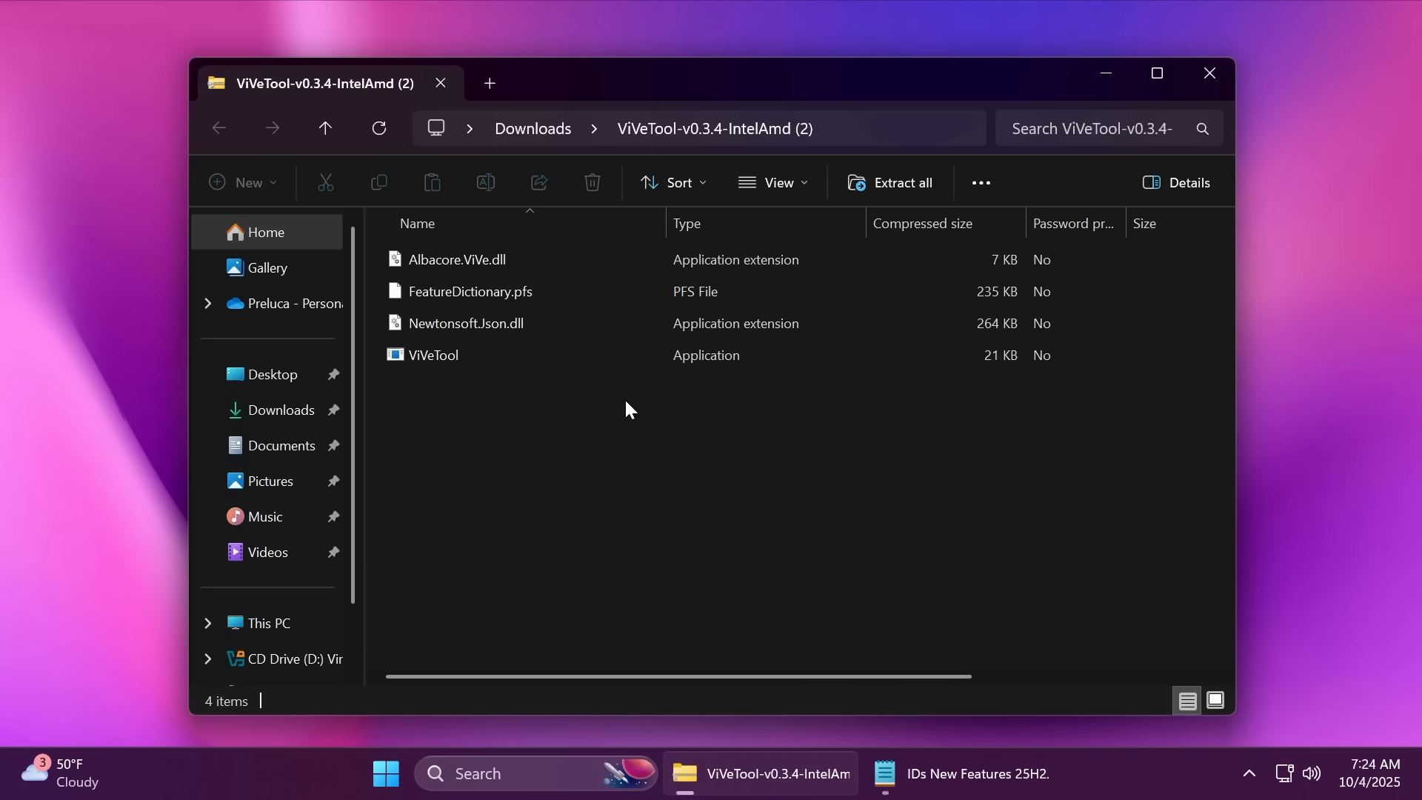
# Extract the ViVeTool zip into C:\hidden features and close the zip folder window
pyautogui.click(892, 183)
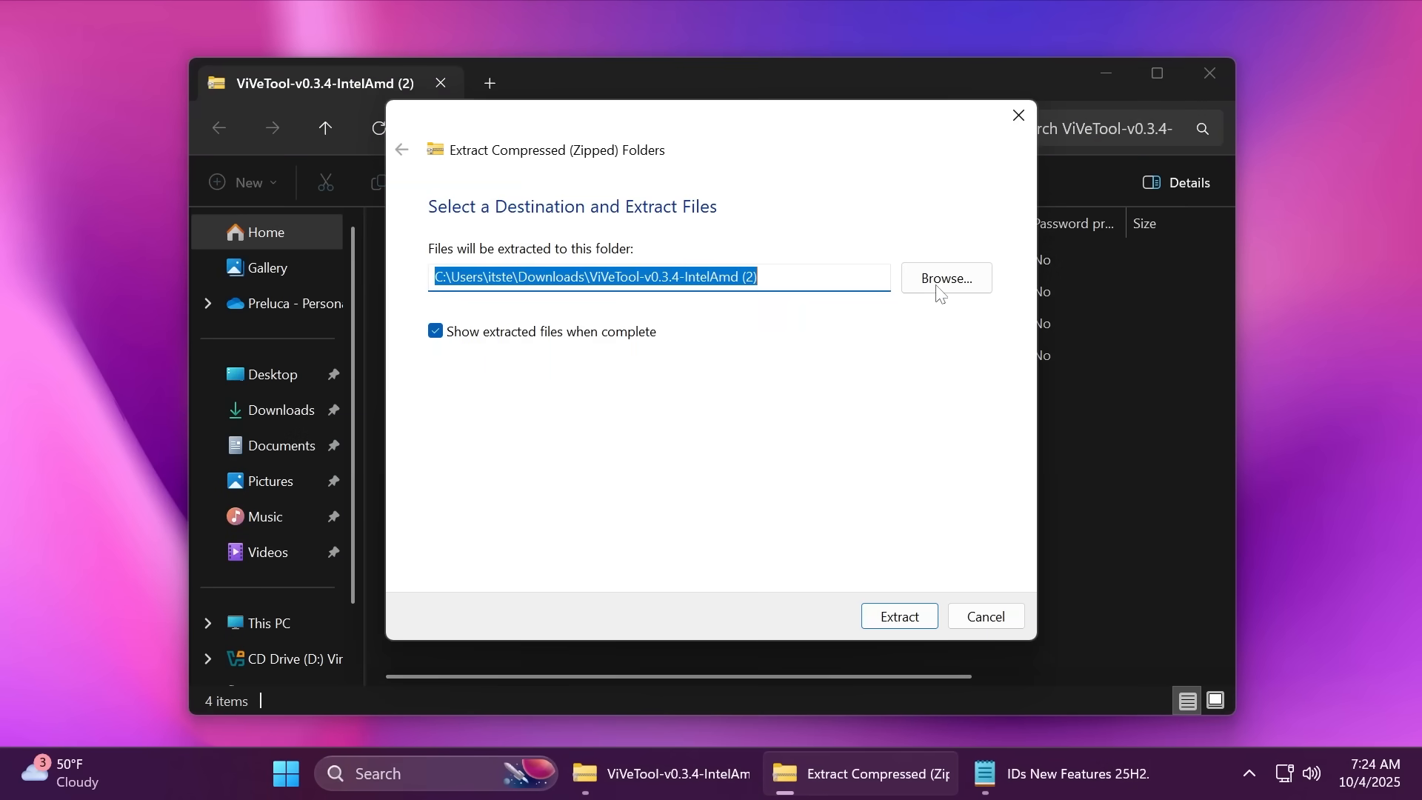
pyautogui.click(945, 278)
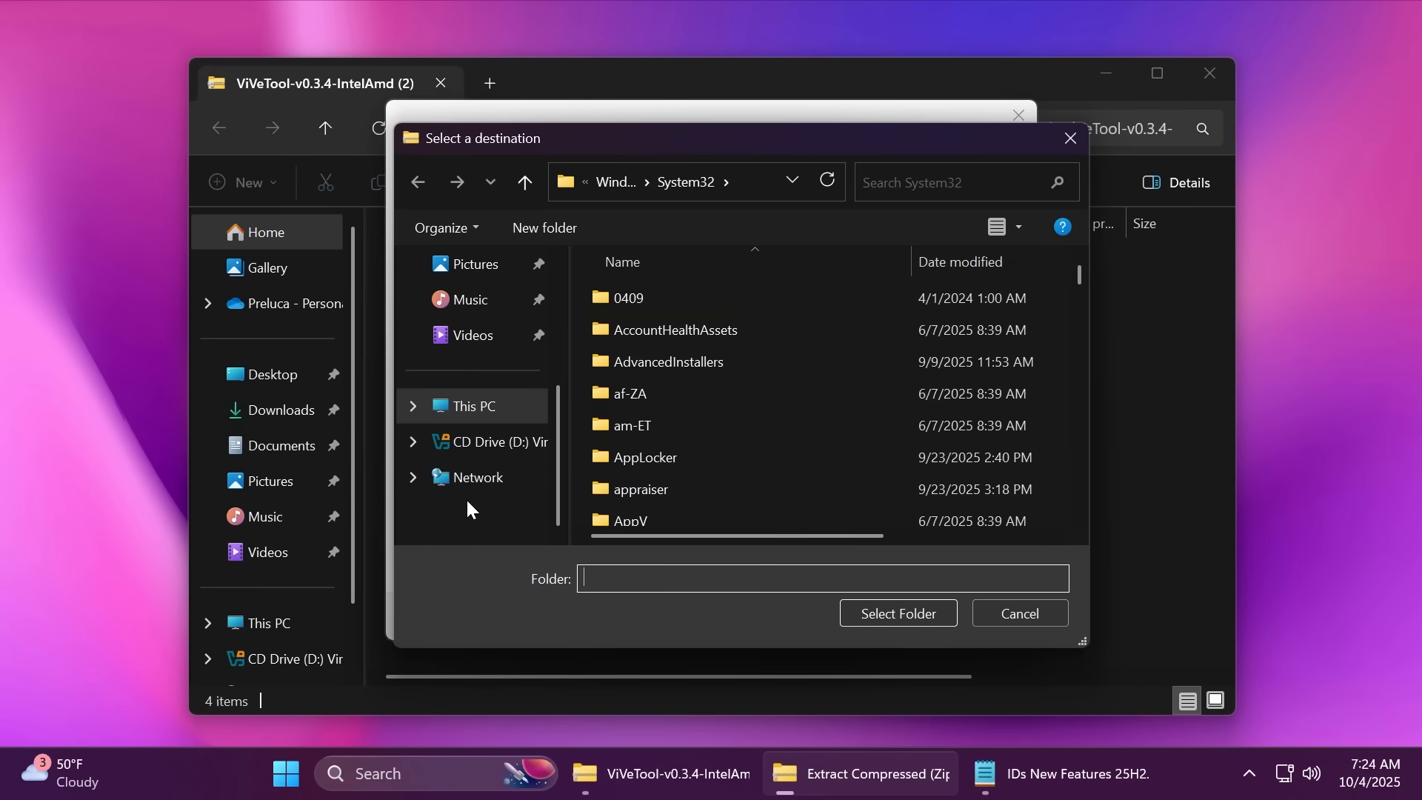
pyautogui.moveTo(472, 405)
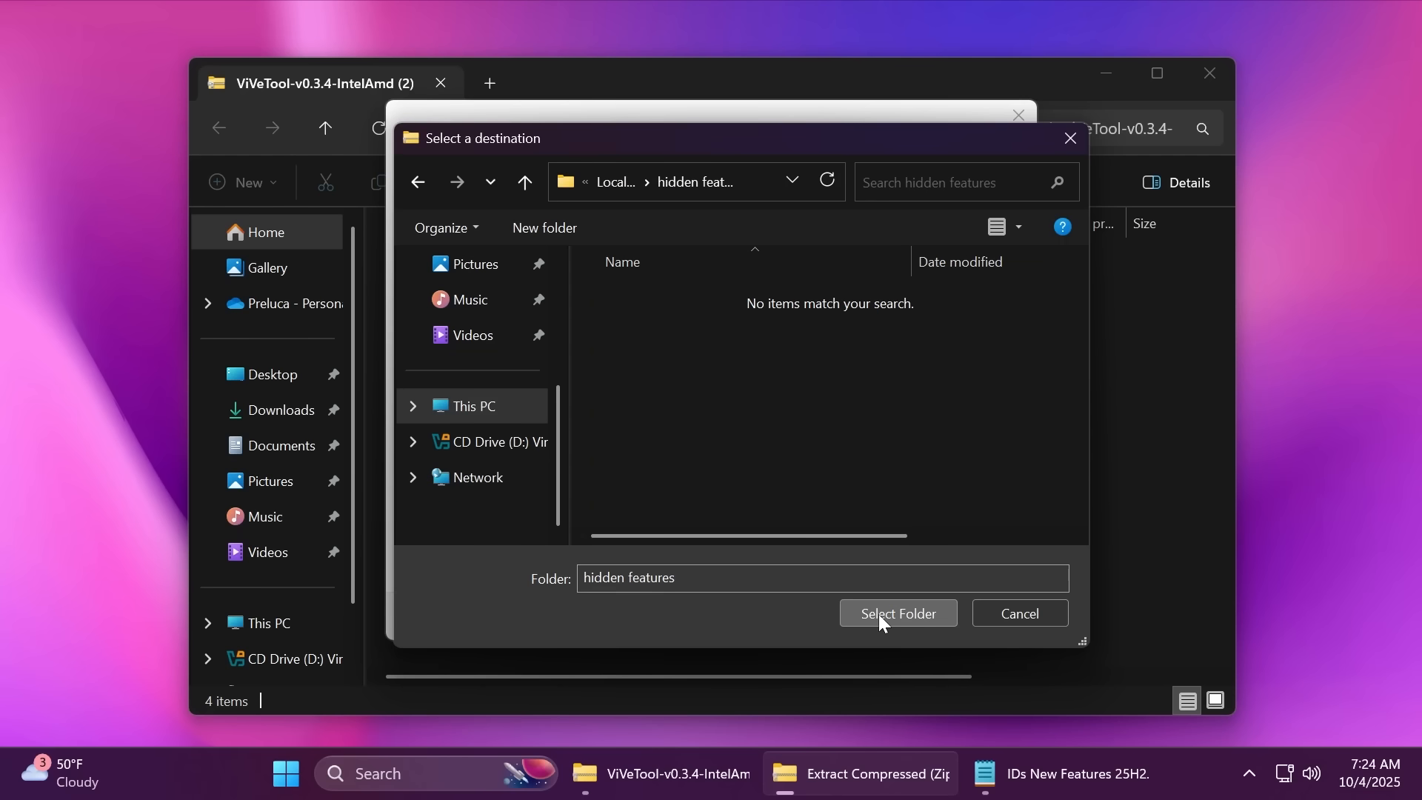
pyautogui.click(896, 613)
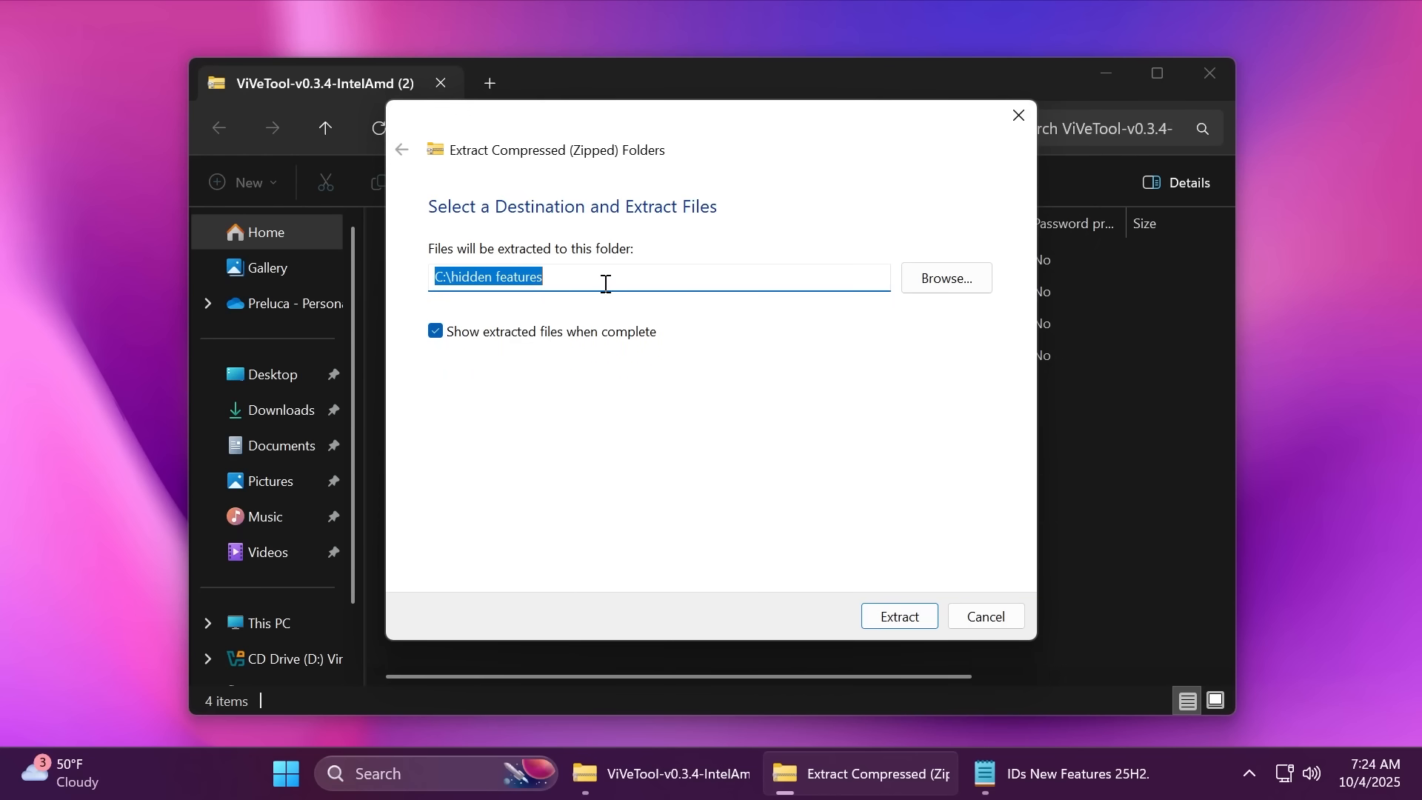
pyautogui.click(897, 615)
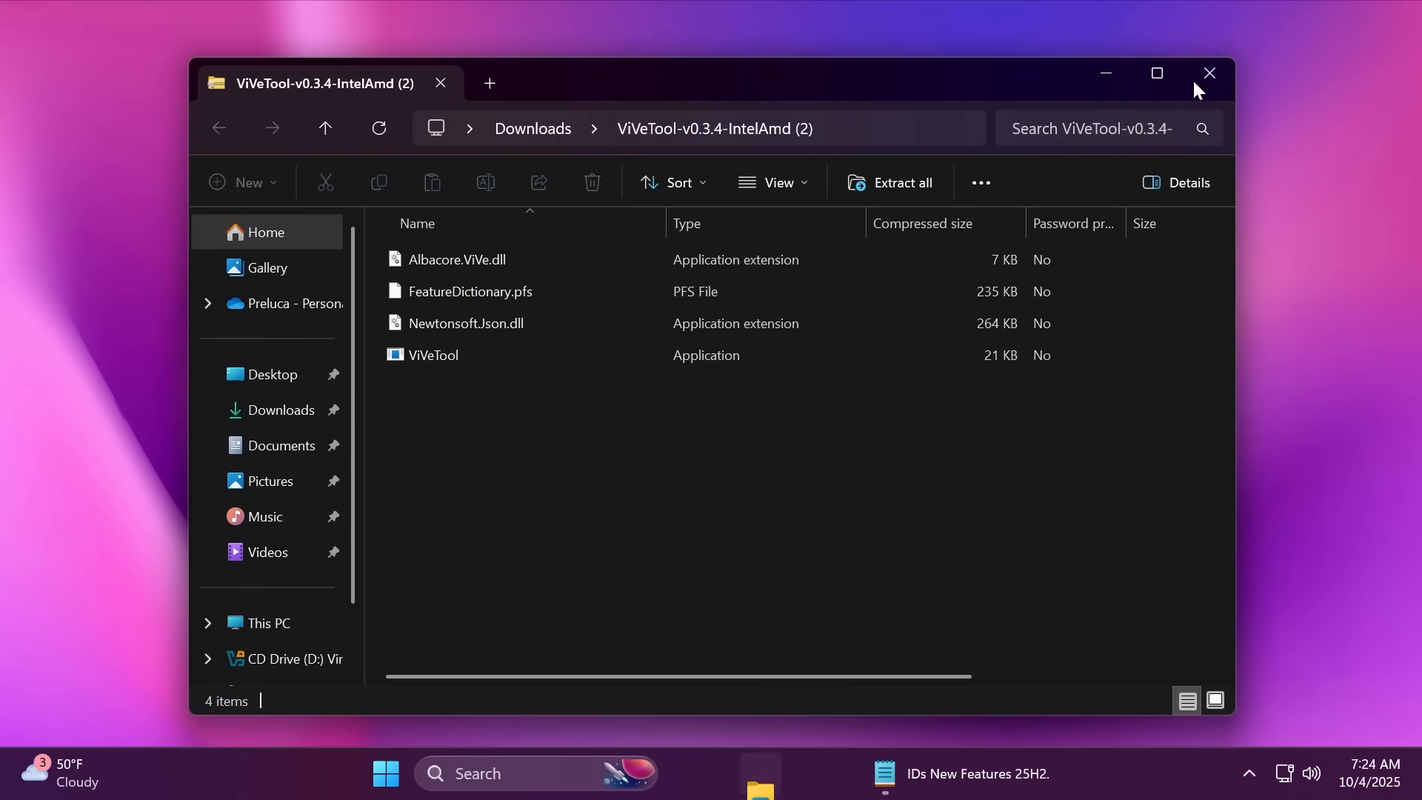
pyautogui.click(1208, 73)
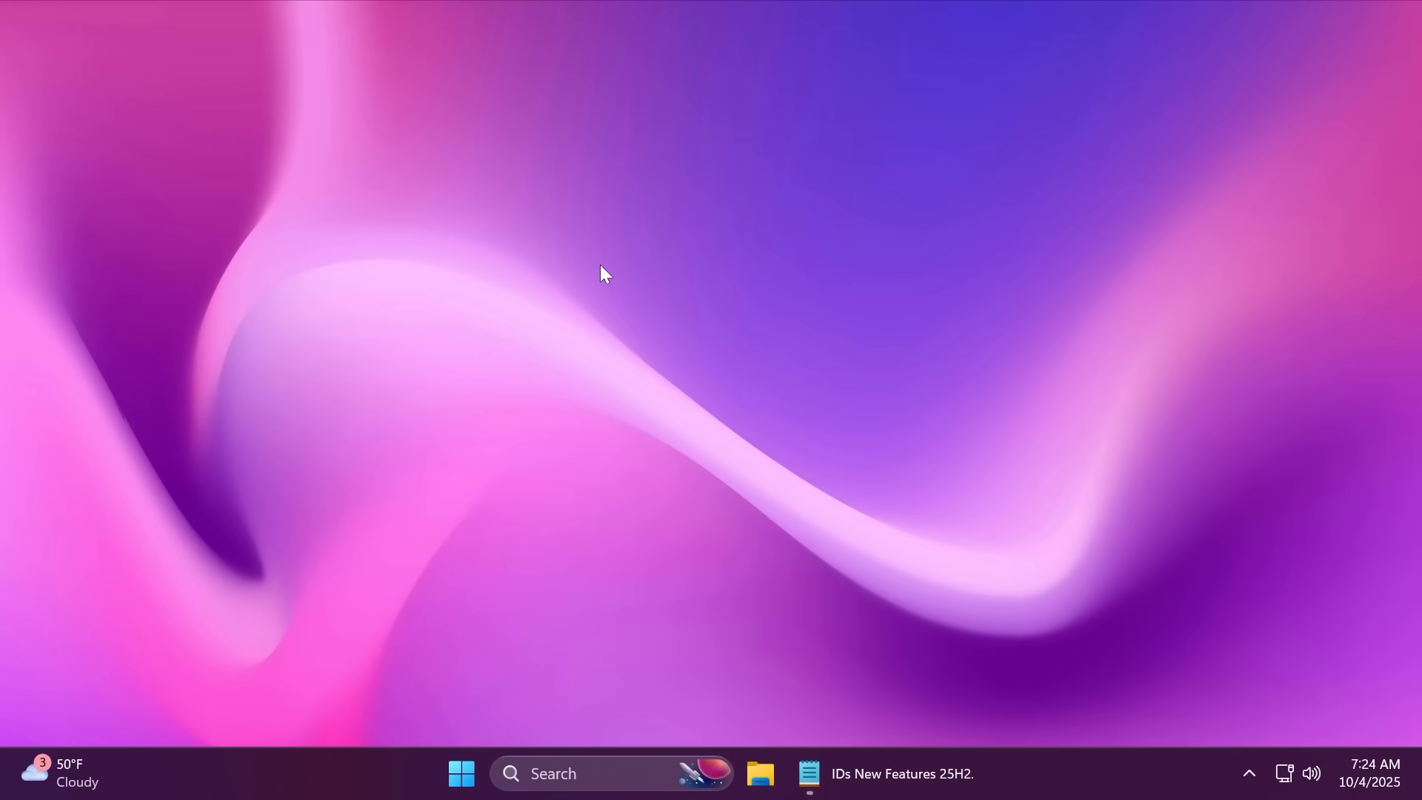
# Search cmd and launch Command Prompt as administrator, approving the permission prompt
pyautogui.write('cmd')
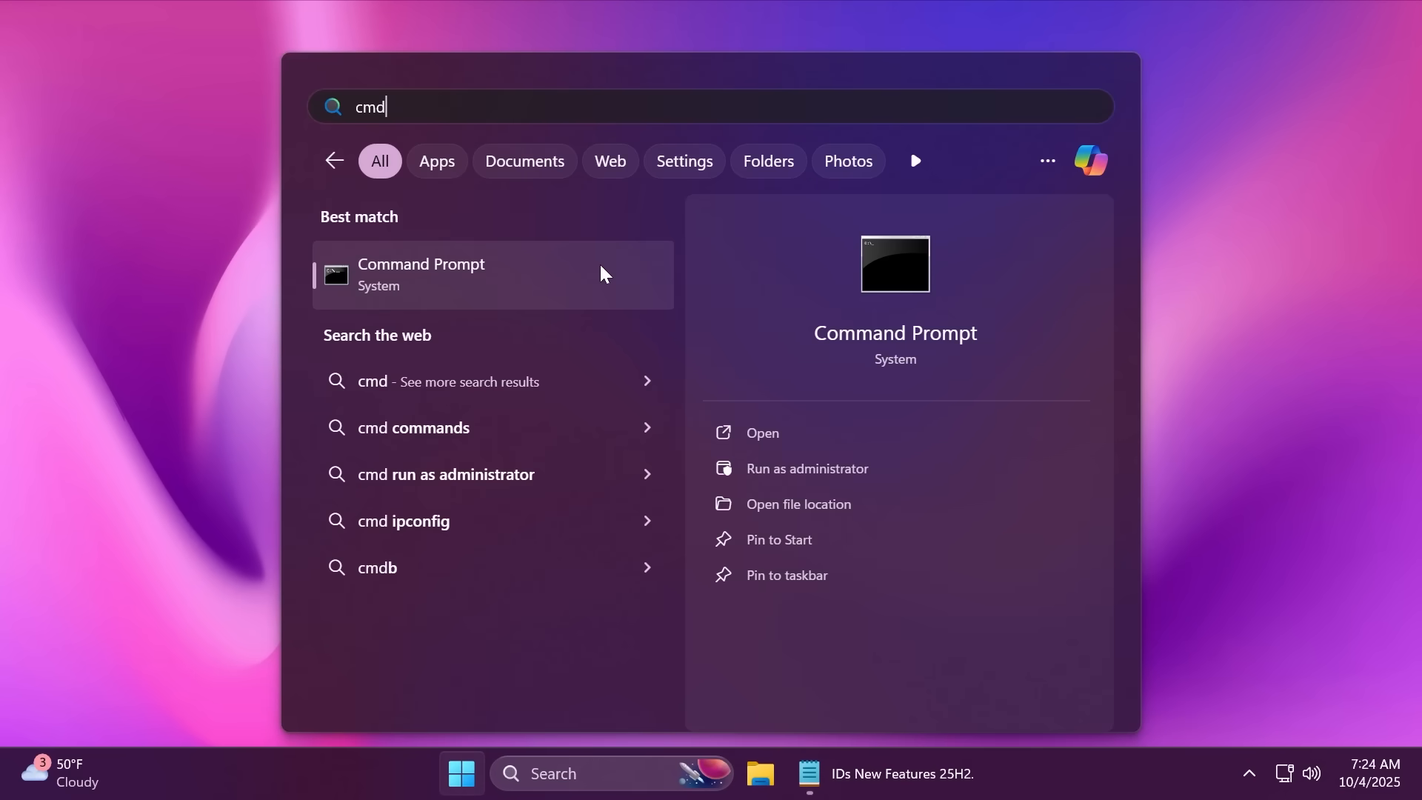
pyautogui.click(805, 468)
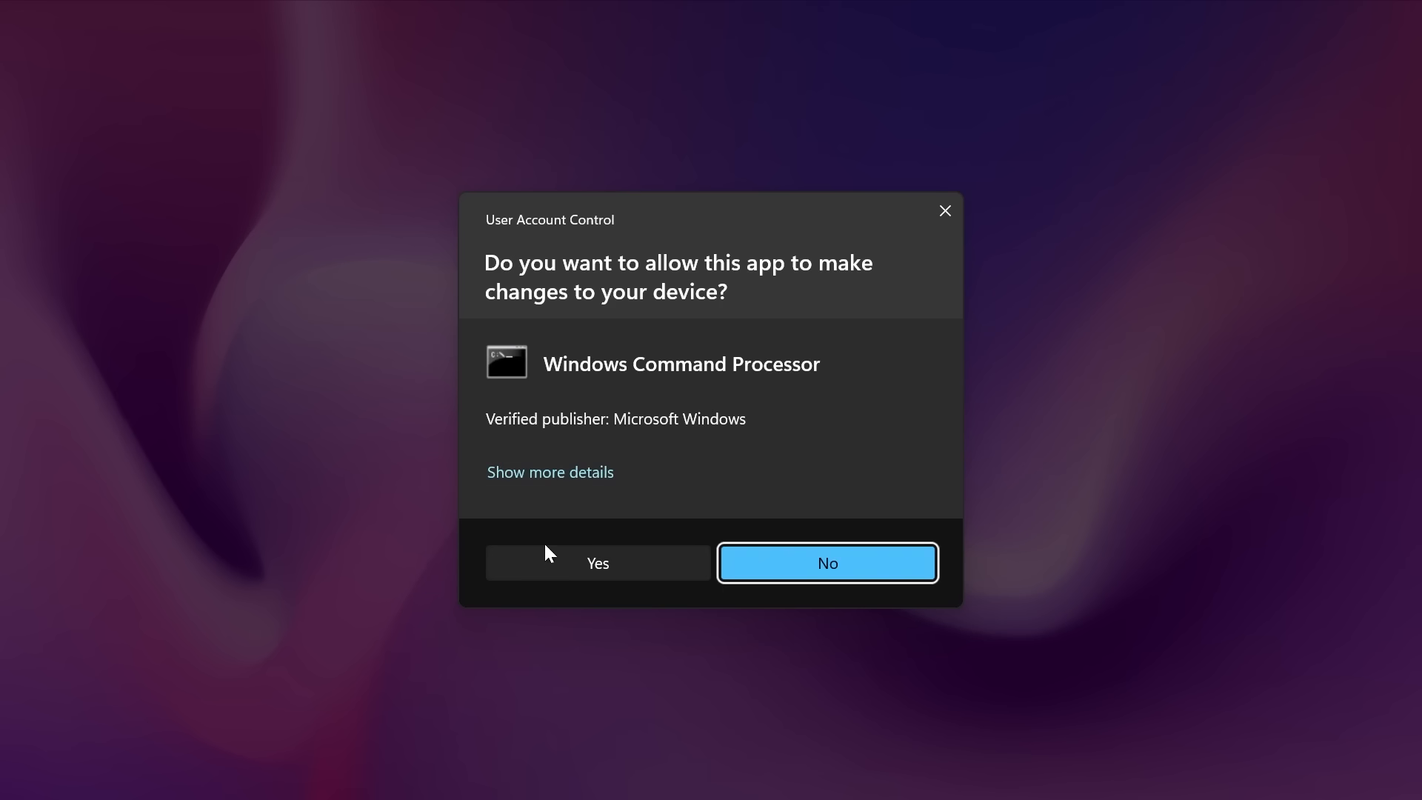
pyautogui.click(596, 562)
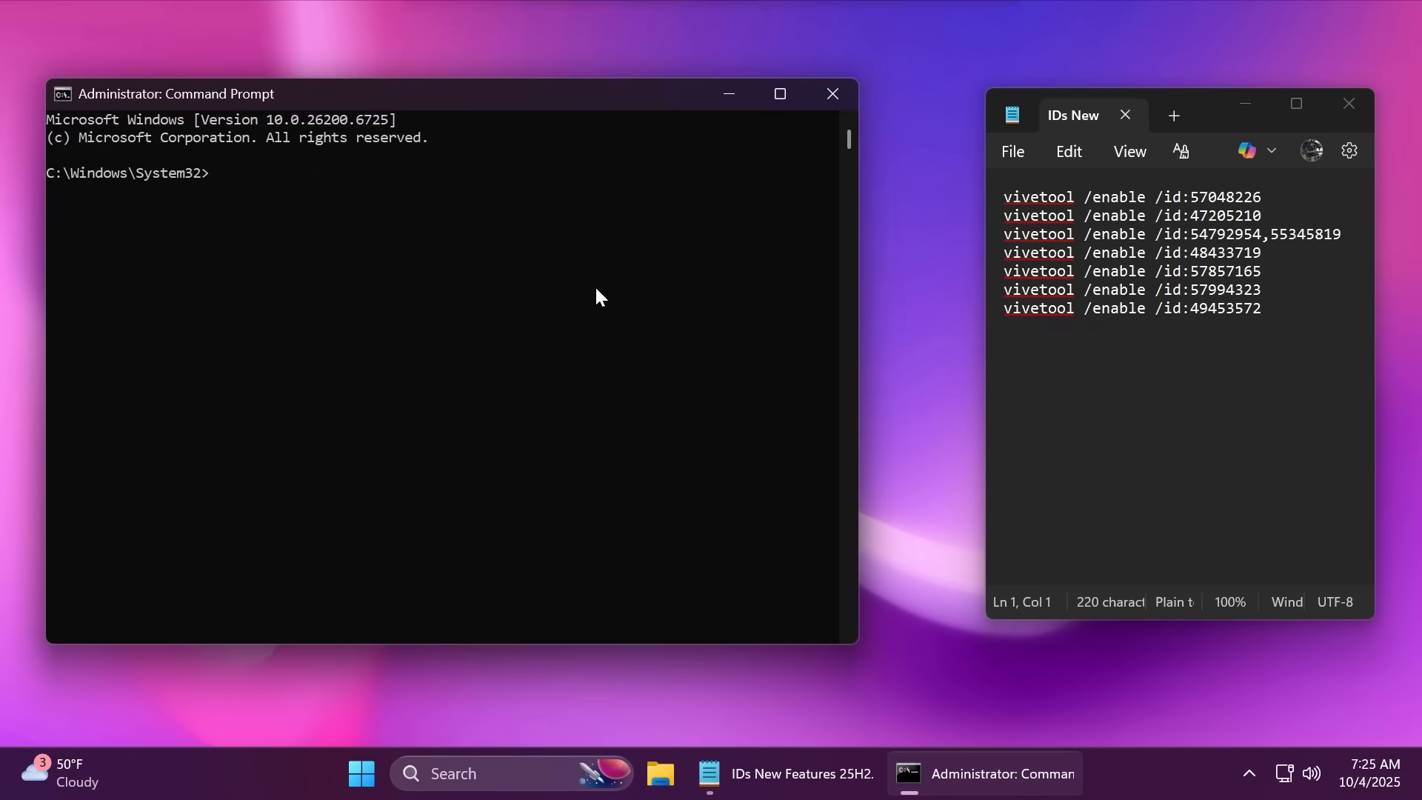
pyautogui.moveTo(1119, 325)
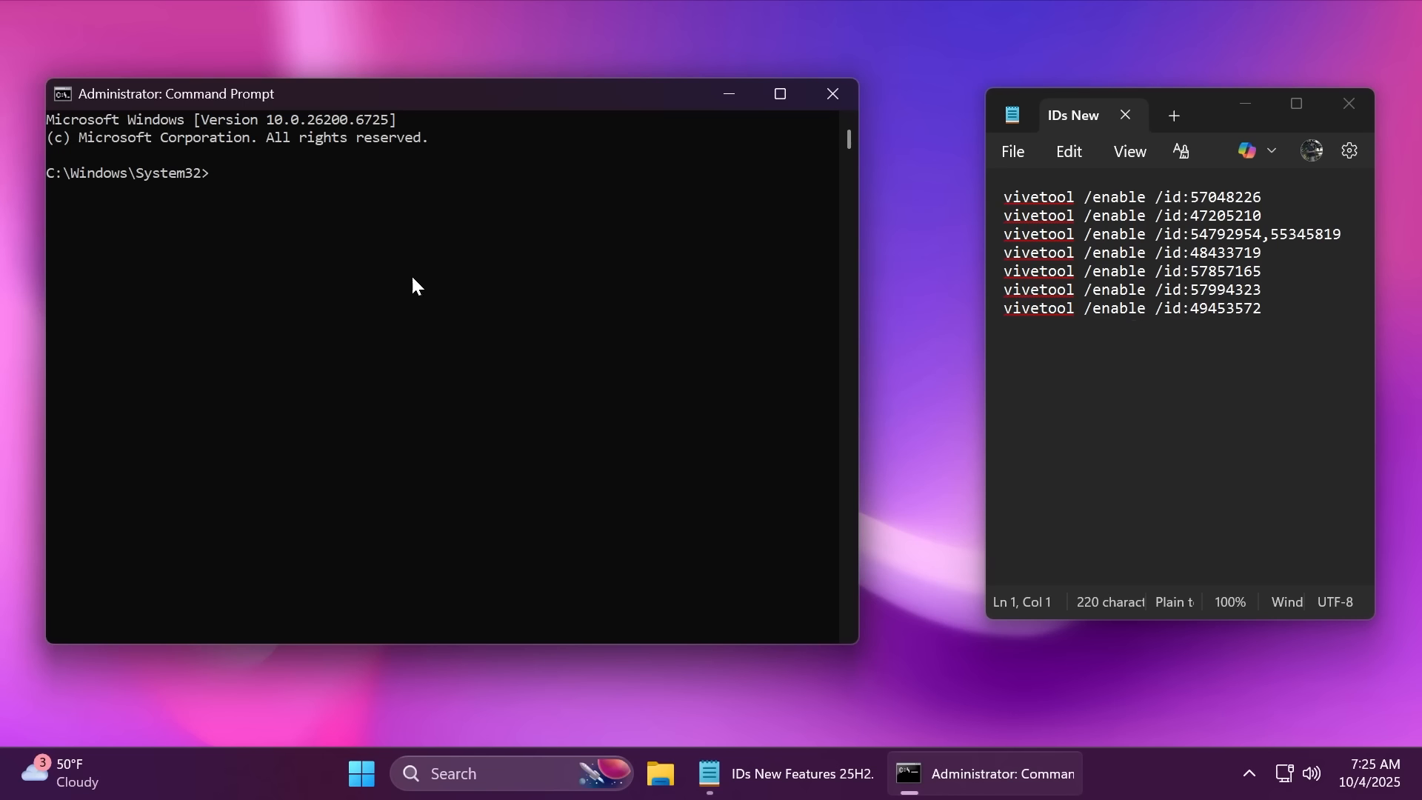
# Change to C:\hidden features and run the vivetool /enable commands copied from the notes
pyautogui.write('cd')
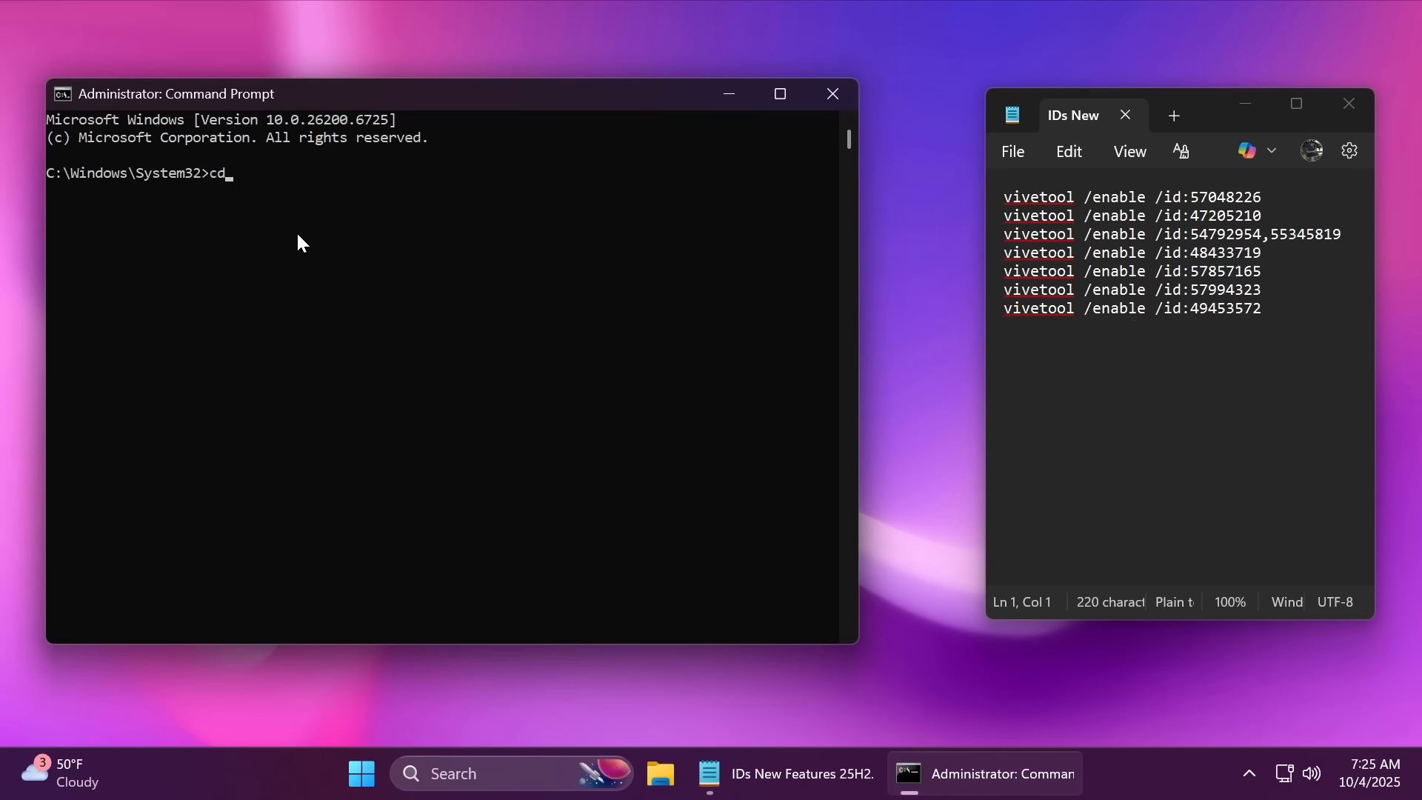
pyautogui.write('C:\\hidden features')
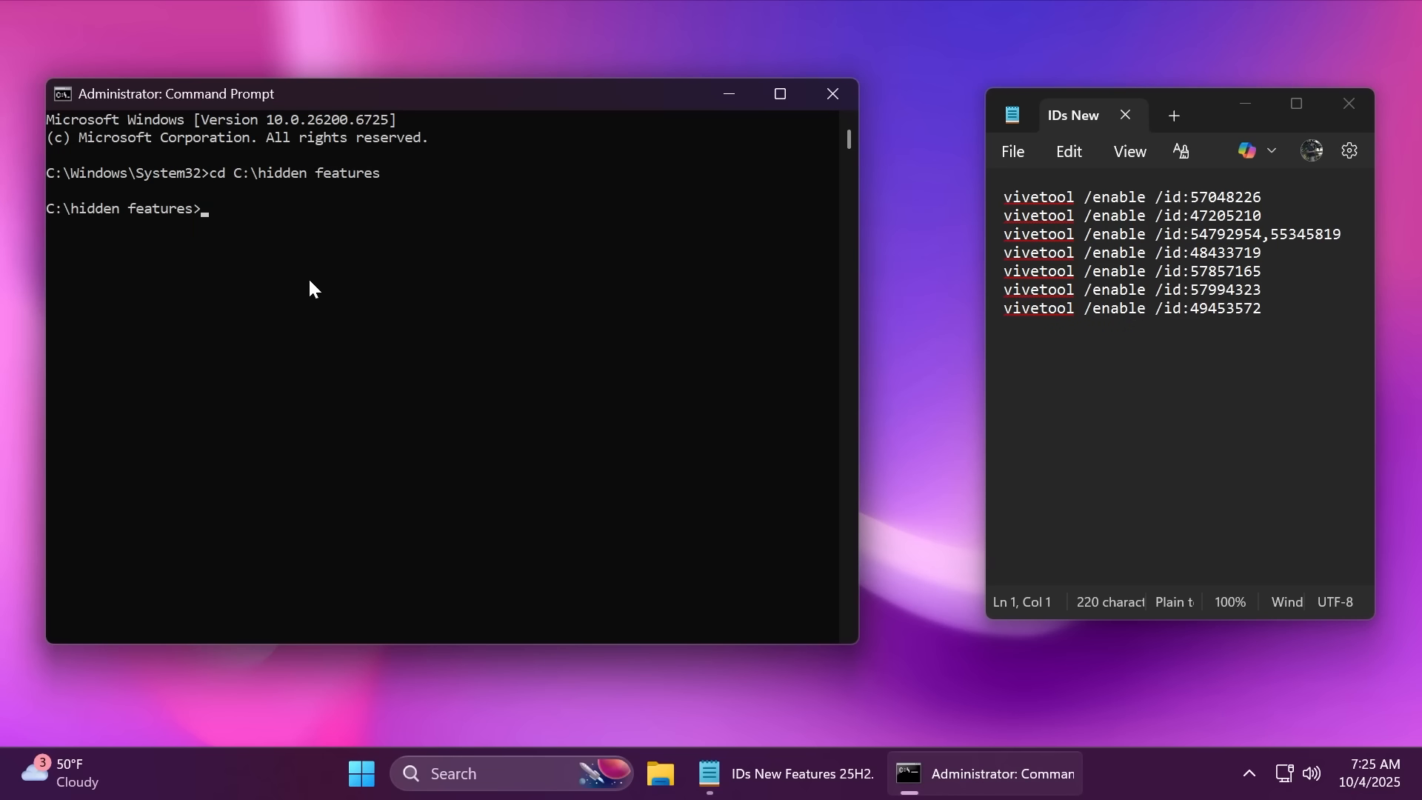
pyautogui.tripleClick(1131, 197)
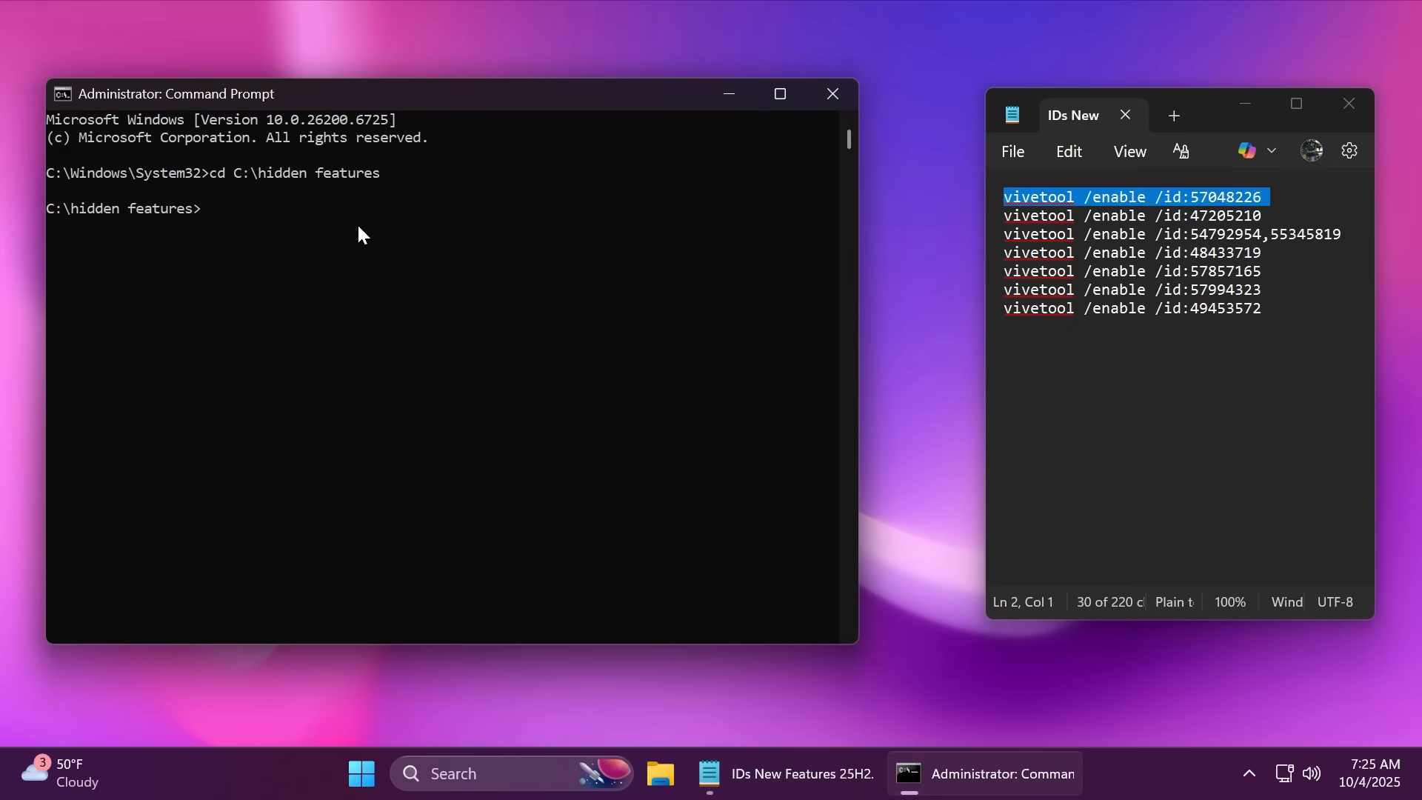
pyautogui.press('Enter')
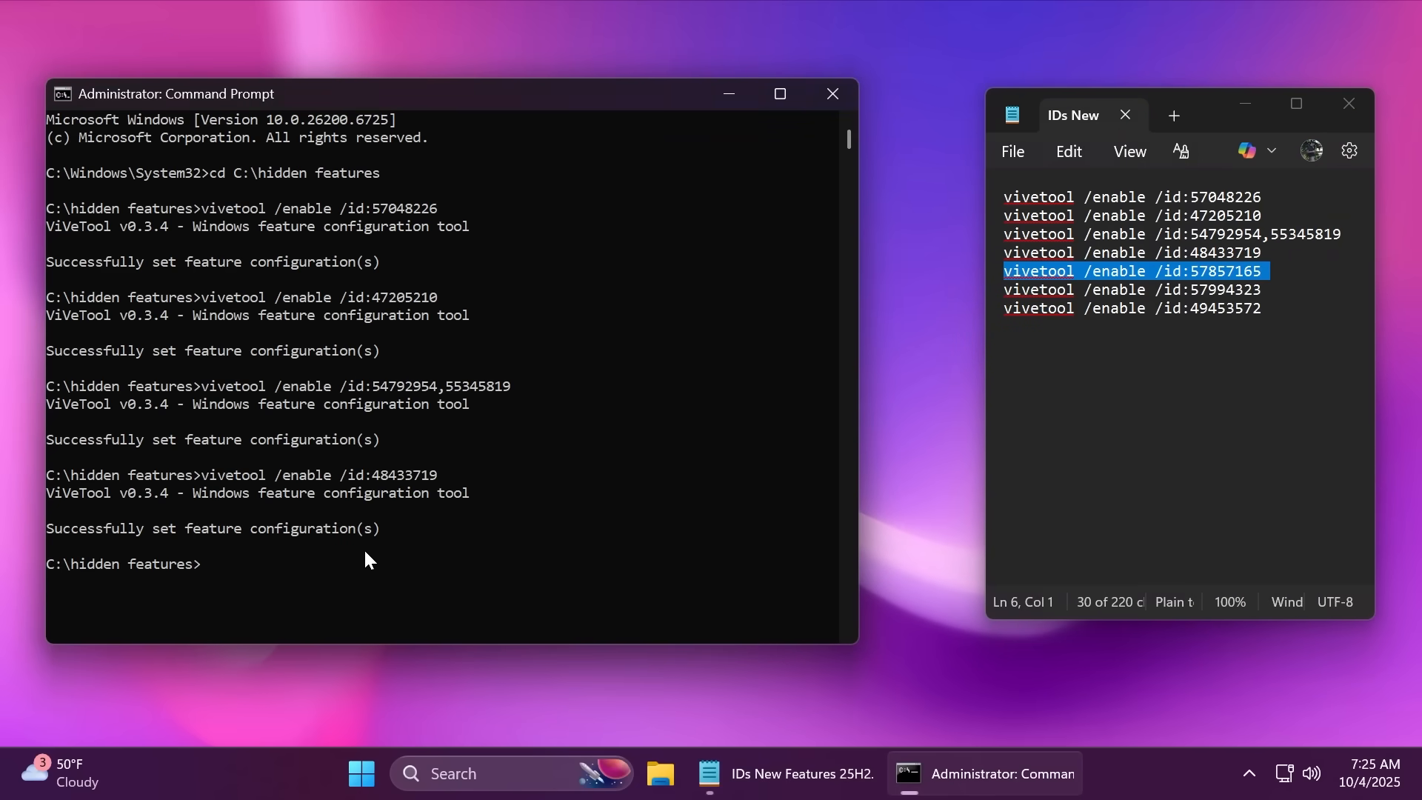
pyautogui.press('enter')
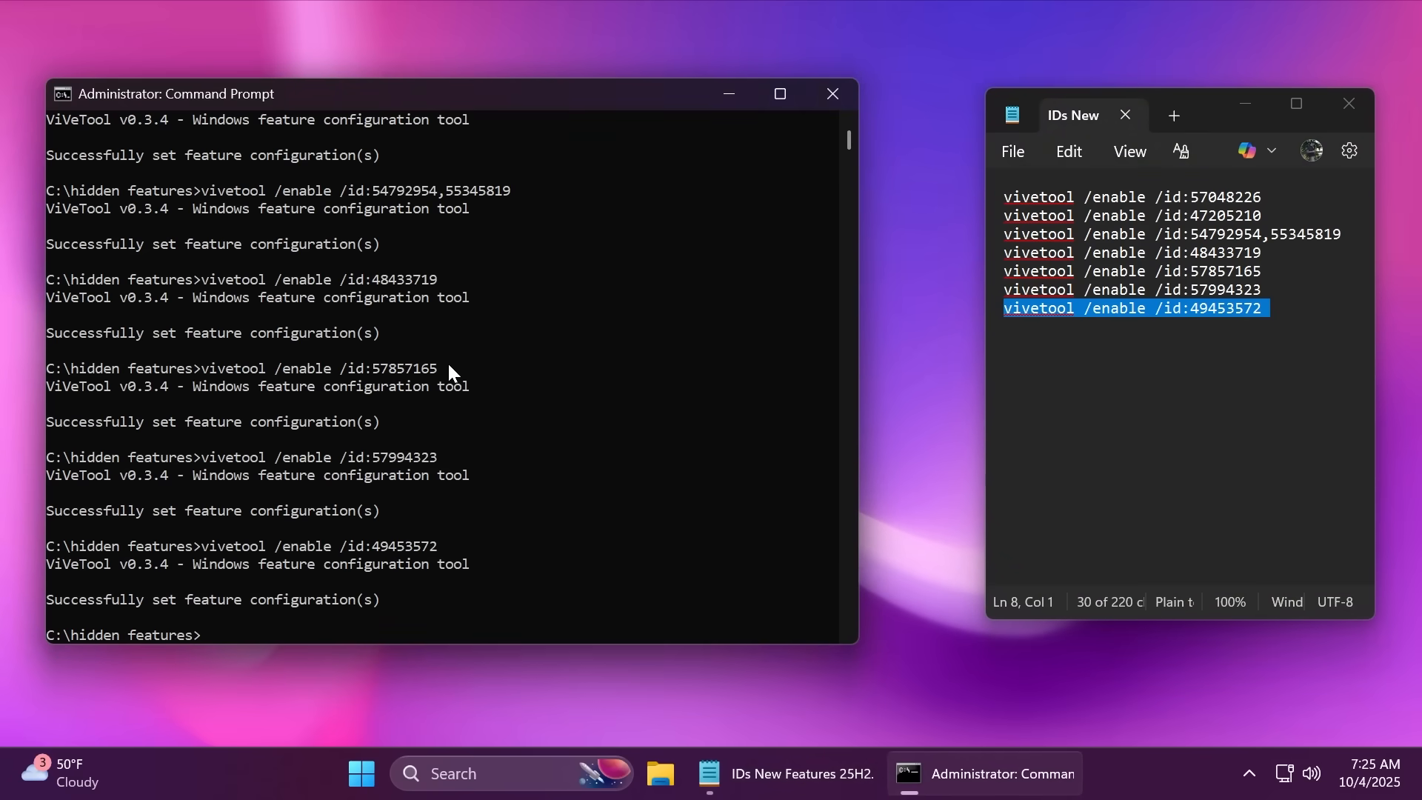
pyautogui.moveTo(380, 597)
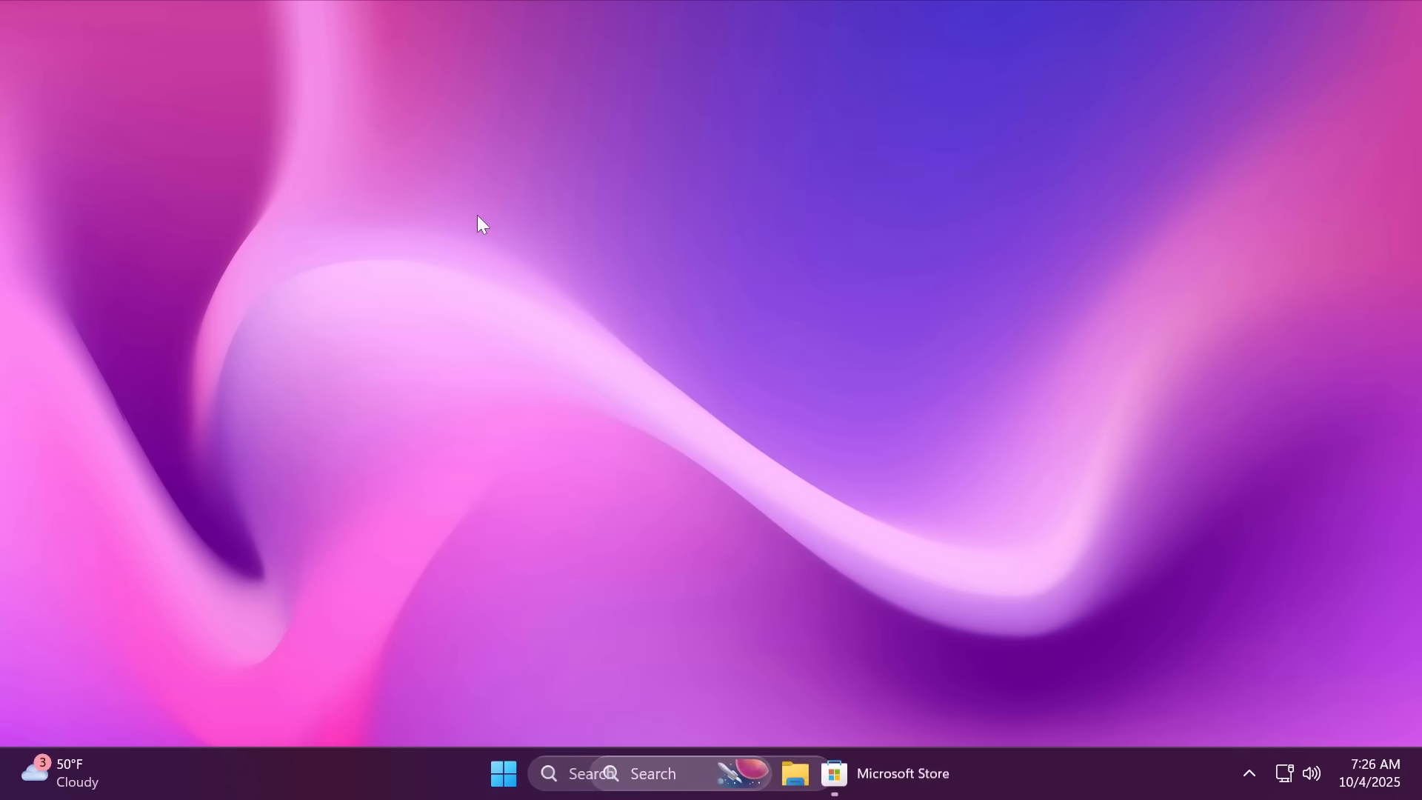
# In Microsoft Store Downloads, check for updates and update all pending apps, including Store and Game Bar
pyautogui.click(831, 772)
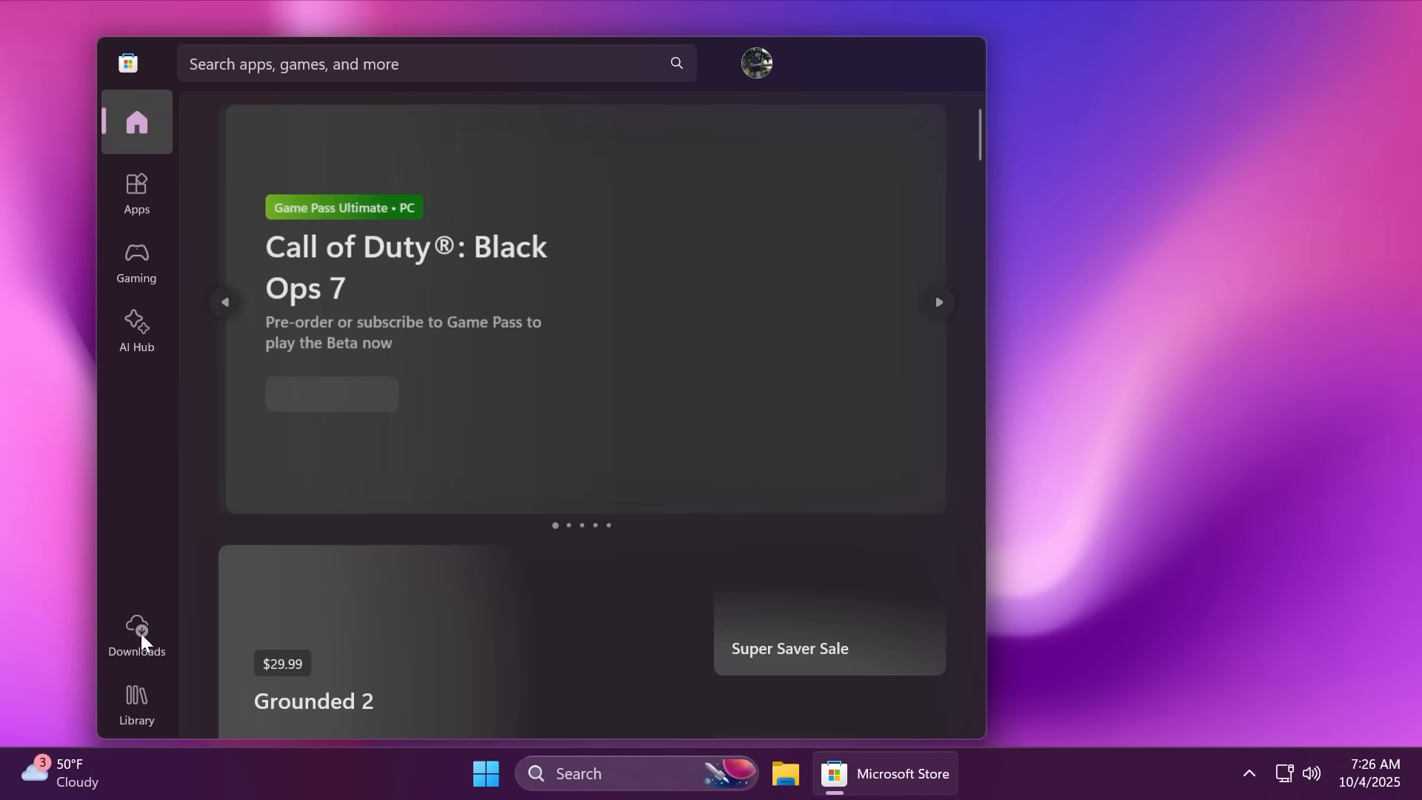
pyautogui.click(136, 633)
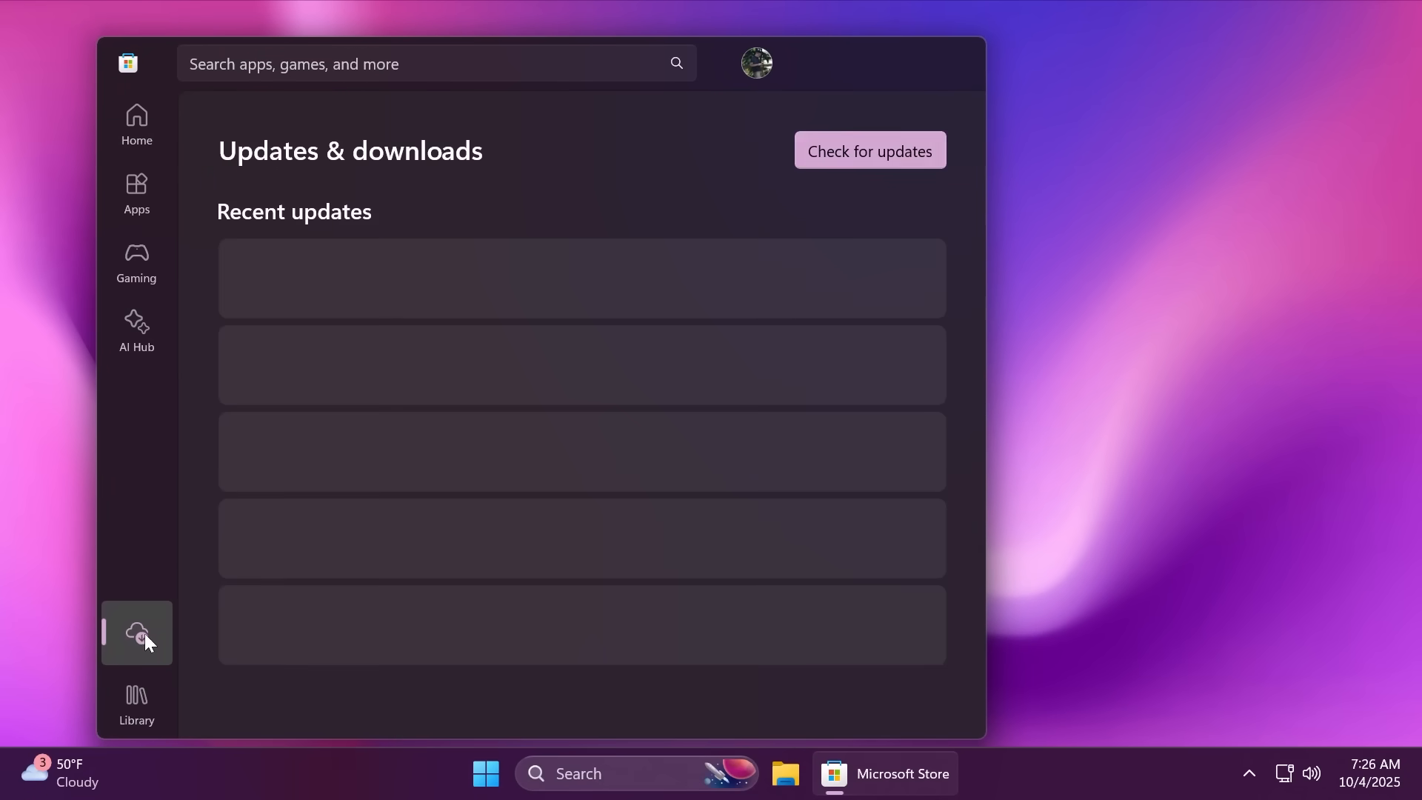
pyautogui.click(868, 149)
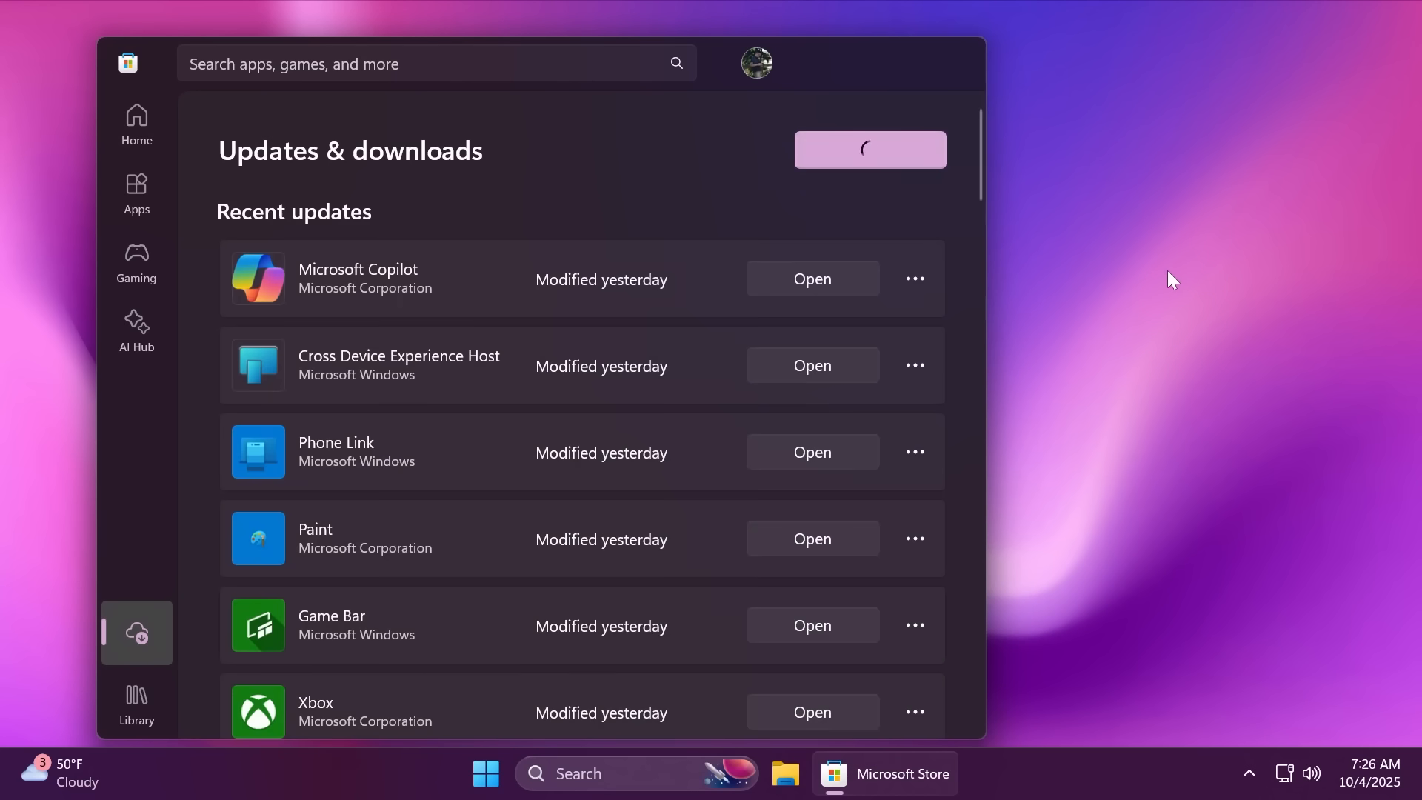
pyautogui.click(868, 149)
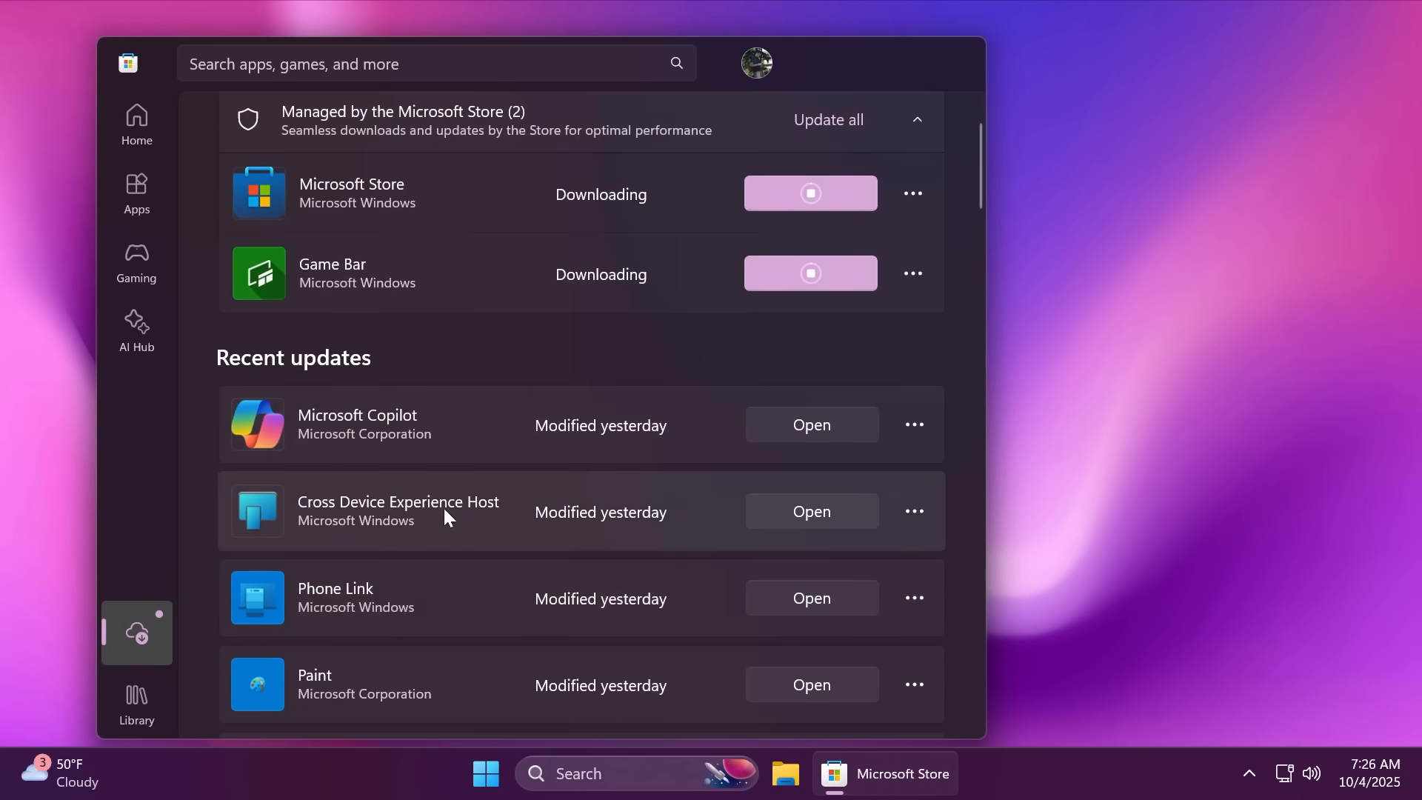
pyautogui.scroll(-3)
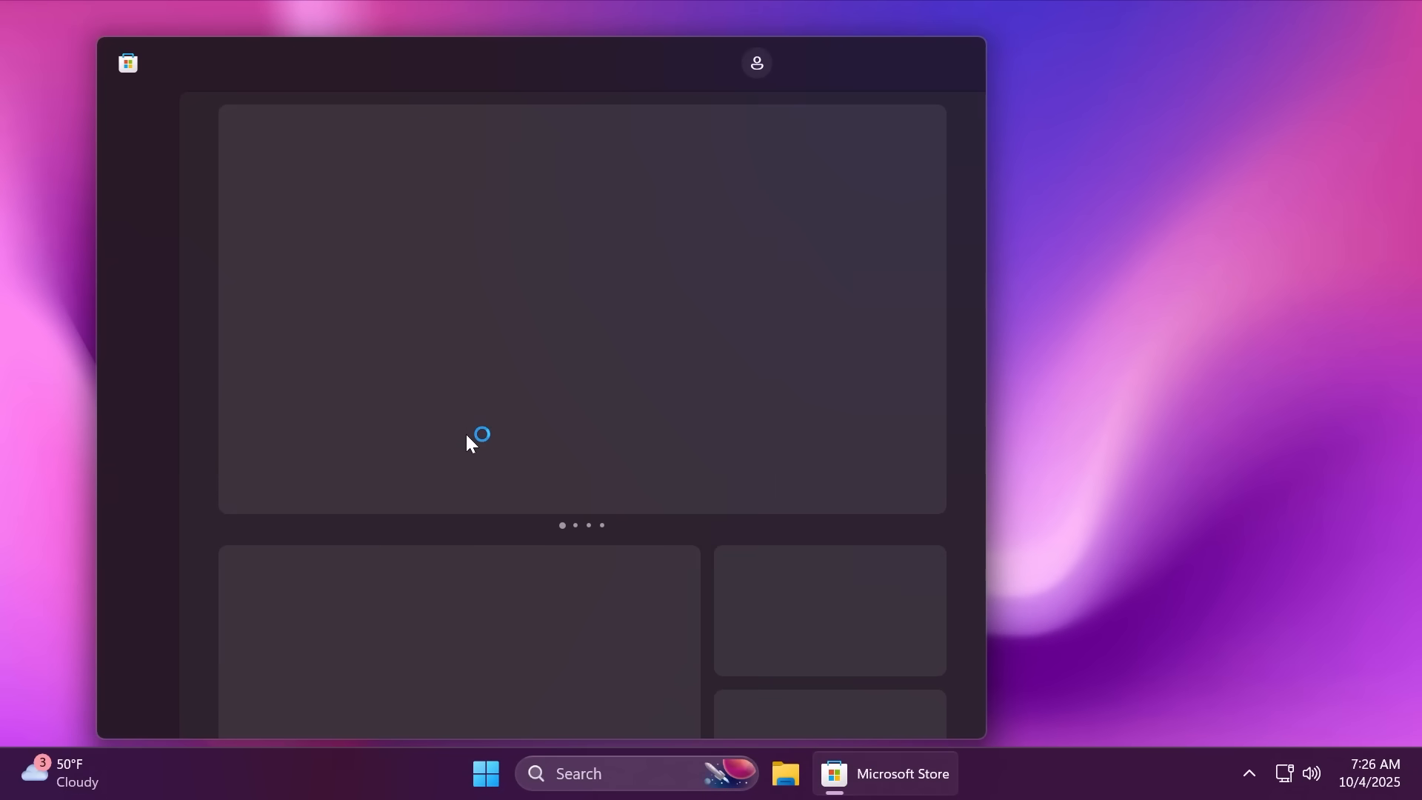
pyautogui.write('phone Link')
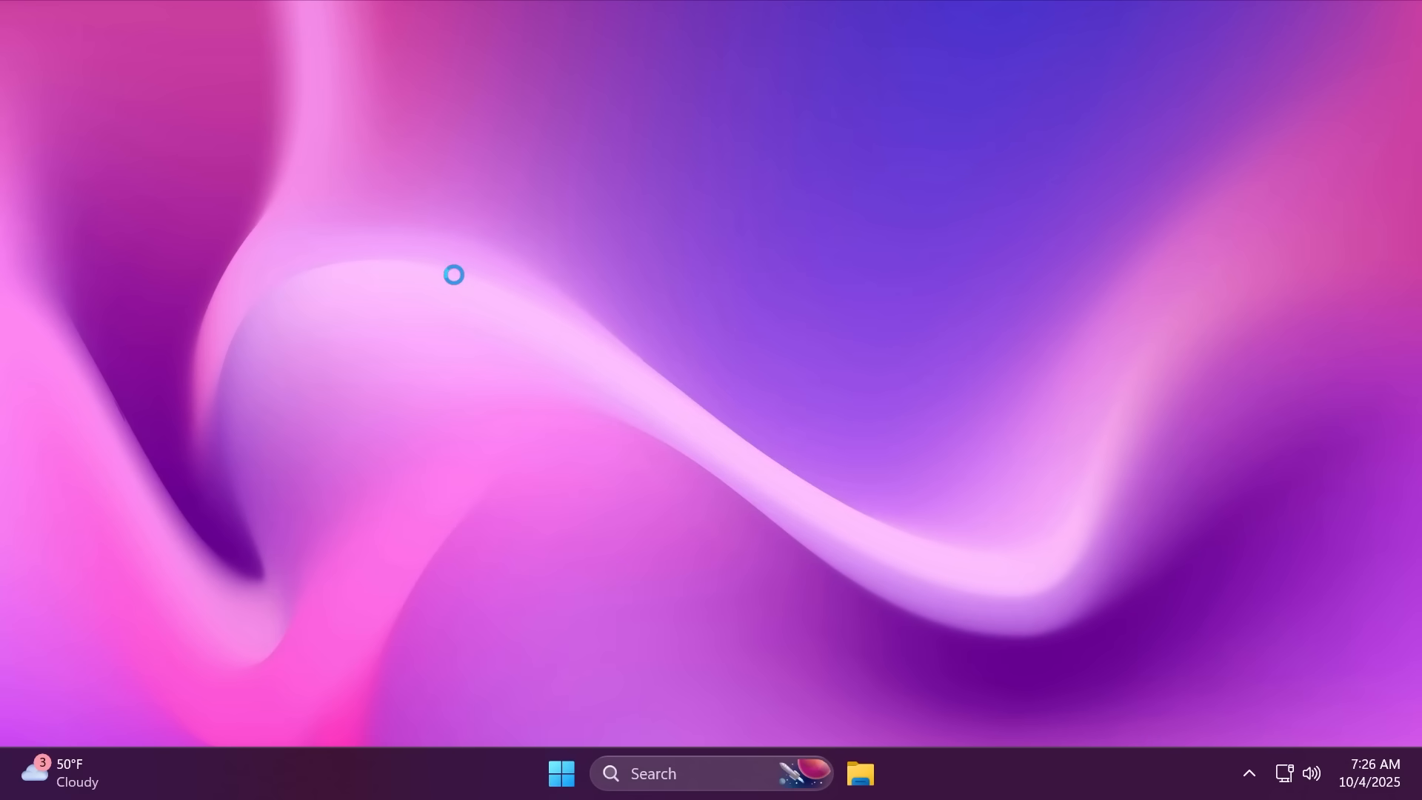
pyautogui.click(860, 772)
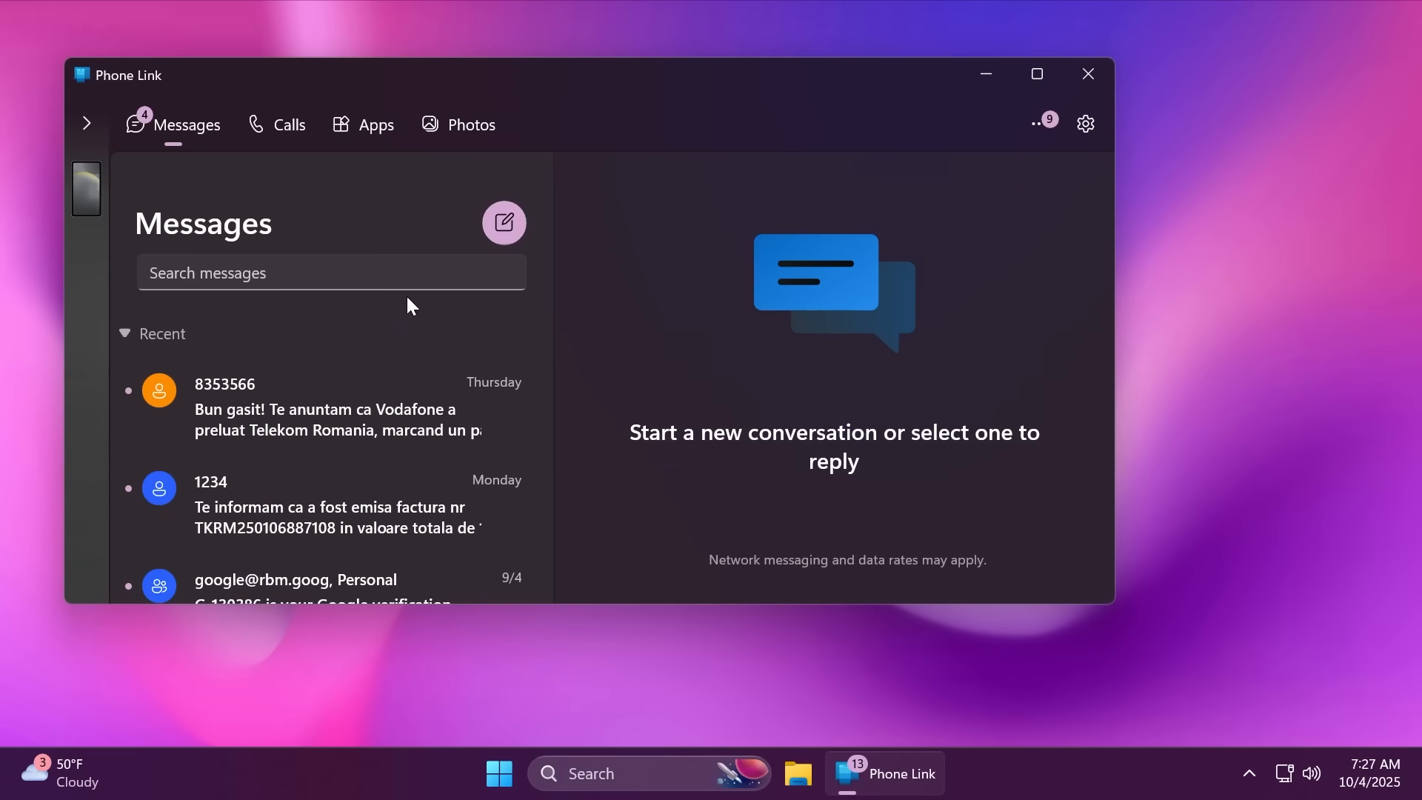
pyautogui.moveTo(433, 322)
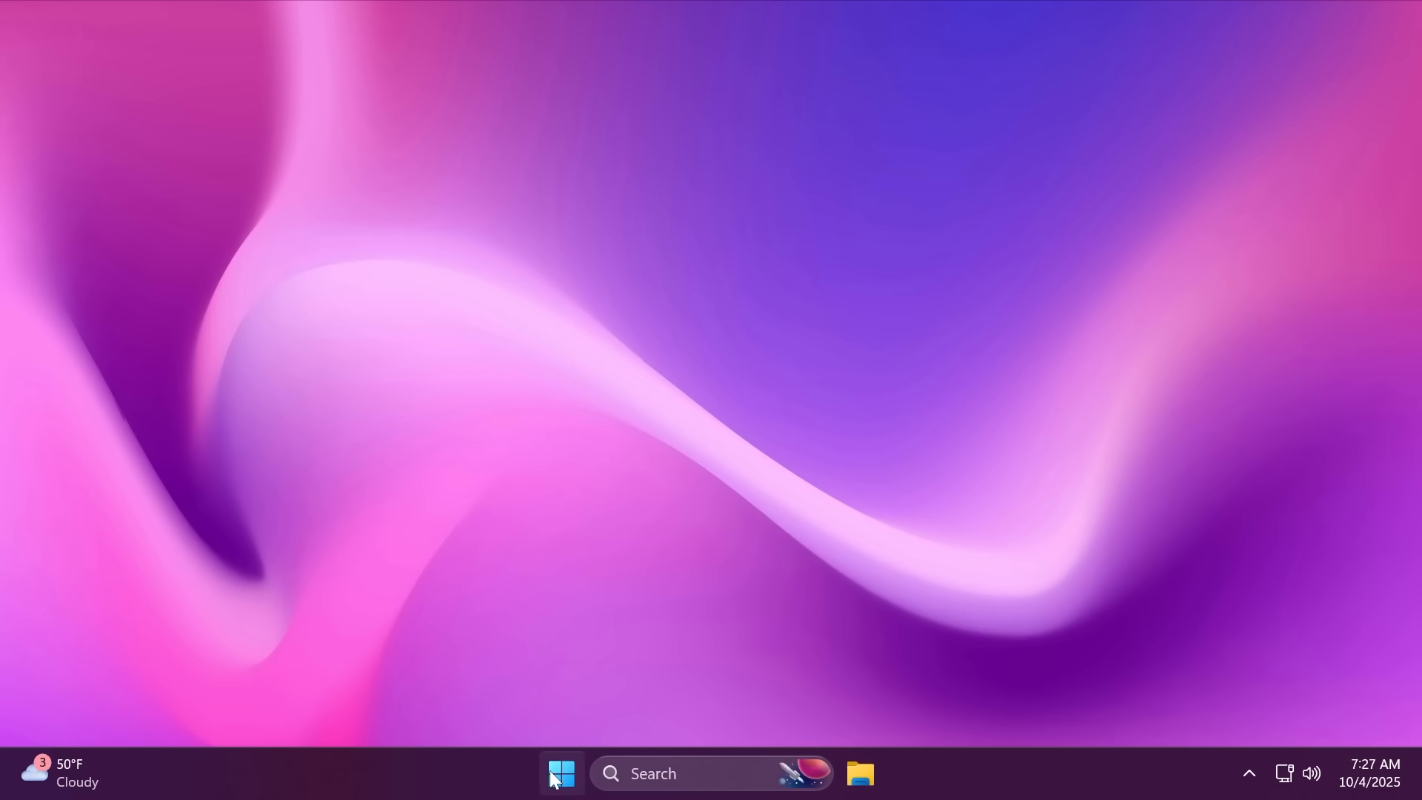
# Restart the PC from the Start button's right-click menu, then open File Explorer after reboot
pyautogui.rightClick(560, 773)
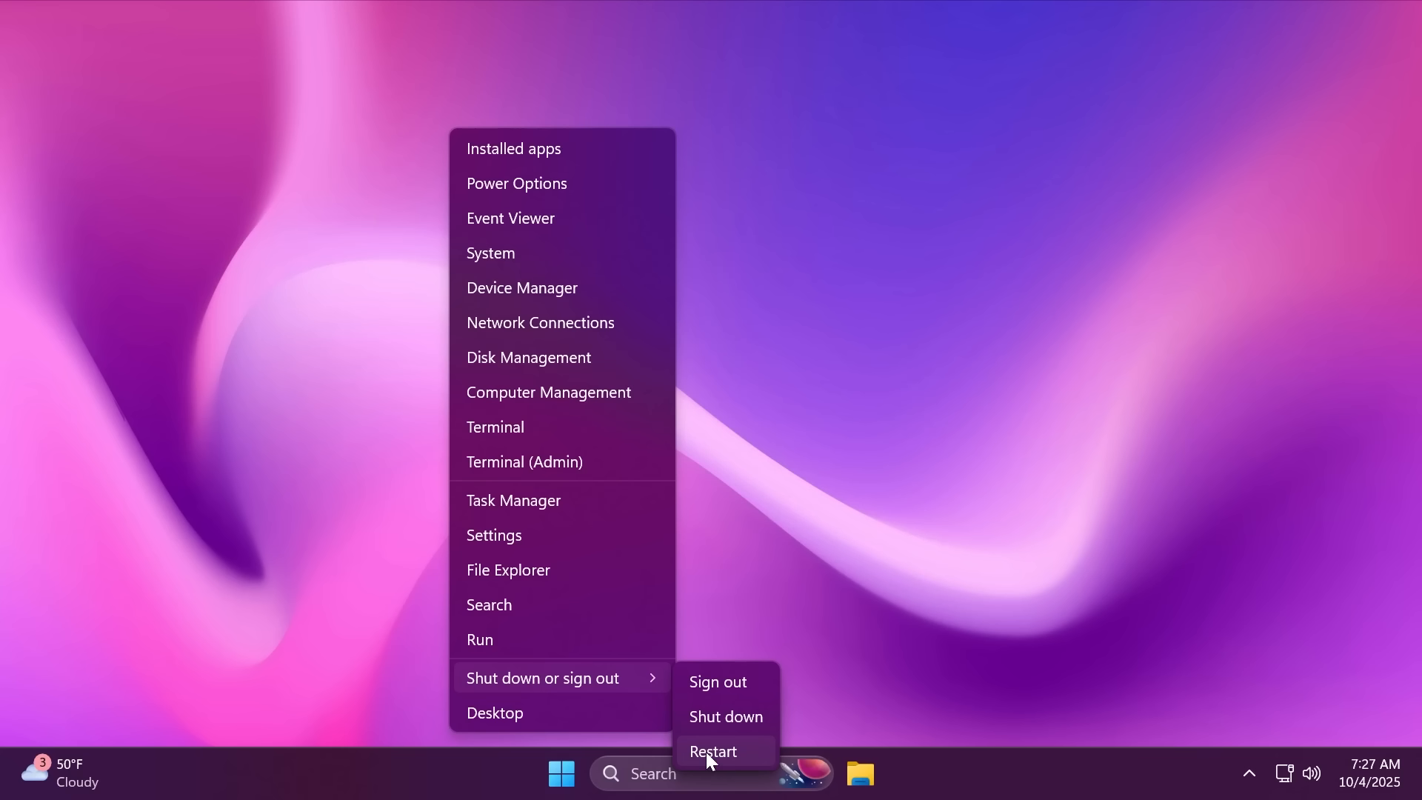
pyautogui.click(714, 751)
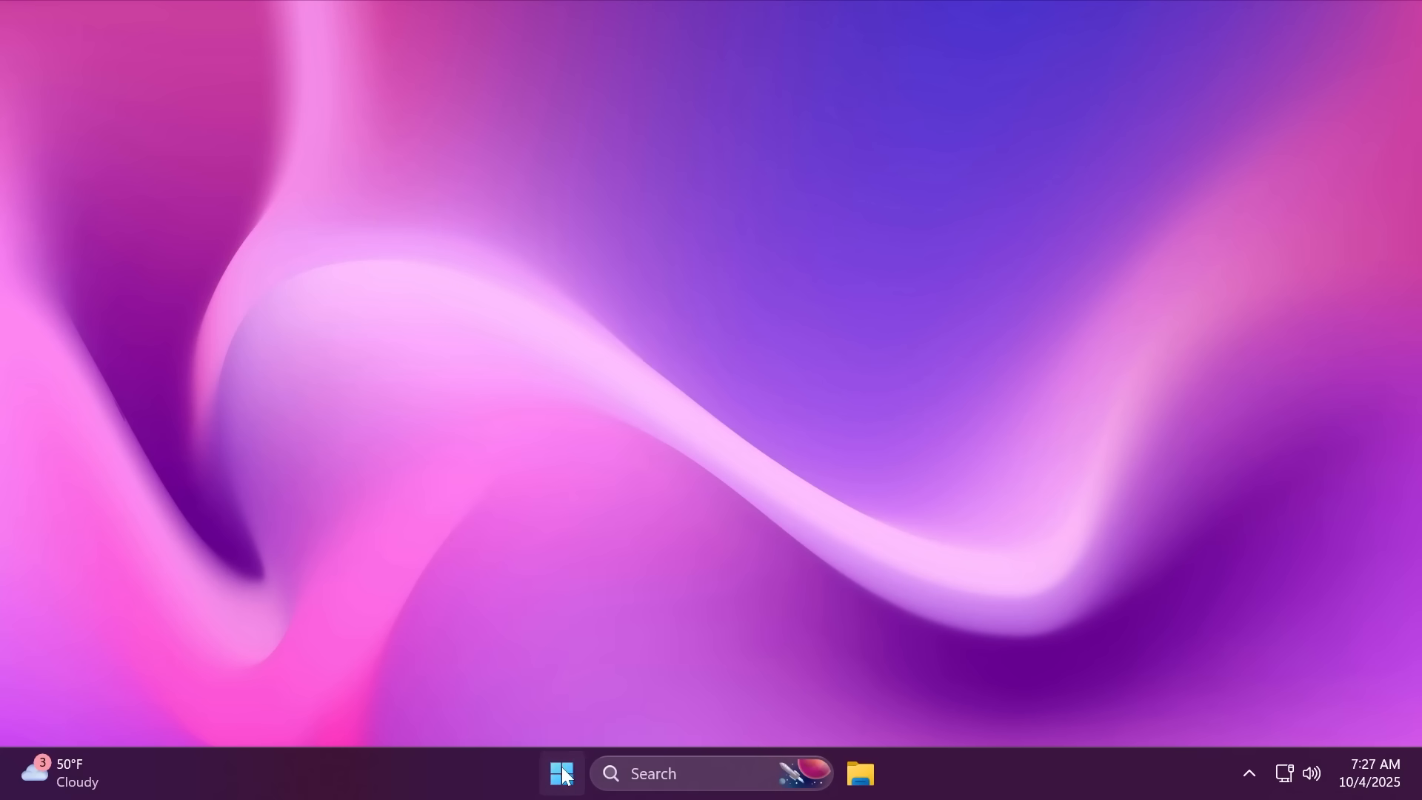
pyautogui.click(560, 772)
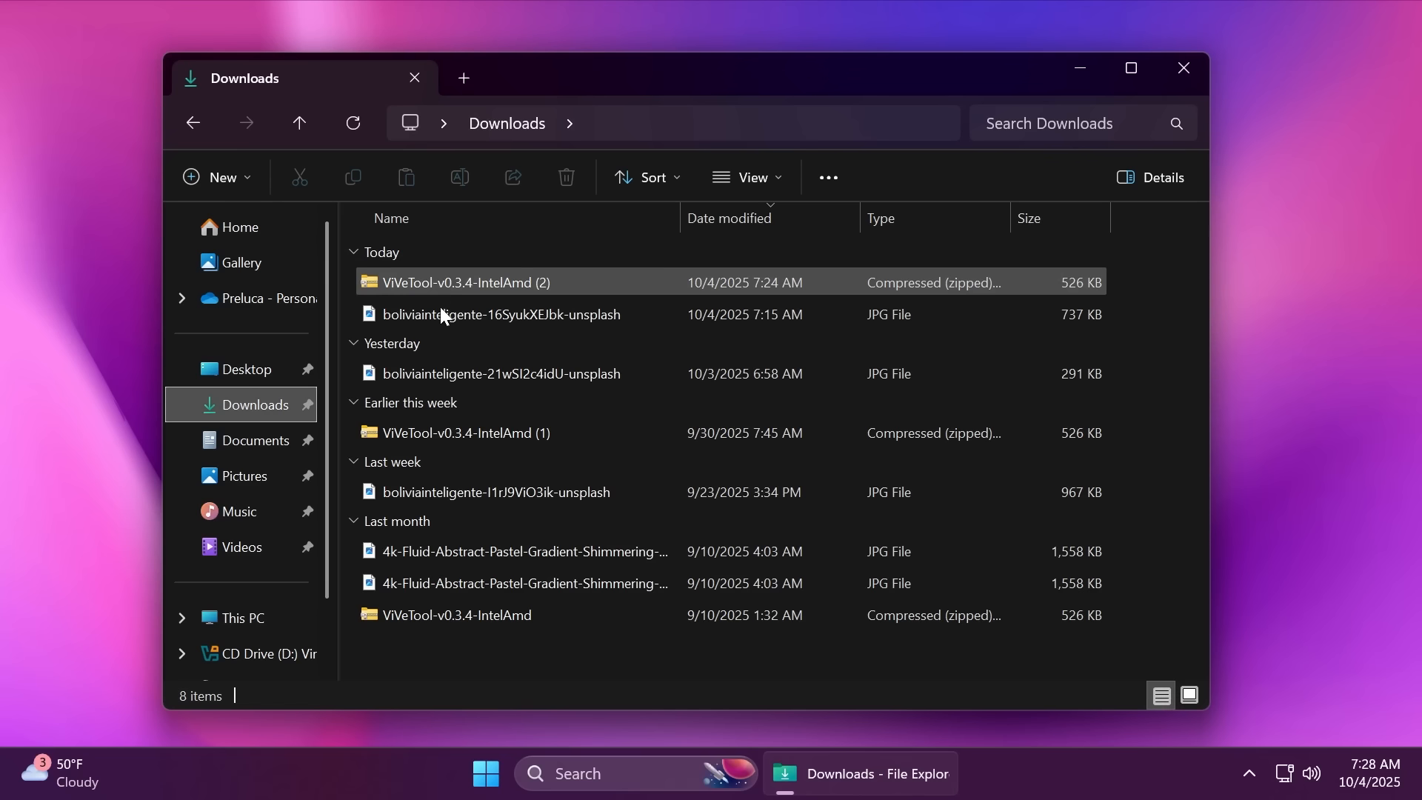
# Right-click a downloaded JPG to view its AI actions, then close the Downloads window
pyautogui.rightClick(502, 314)
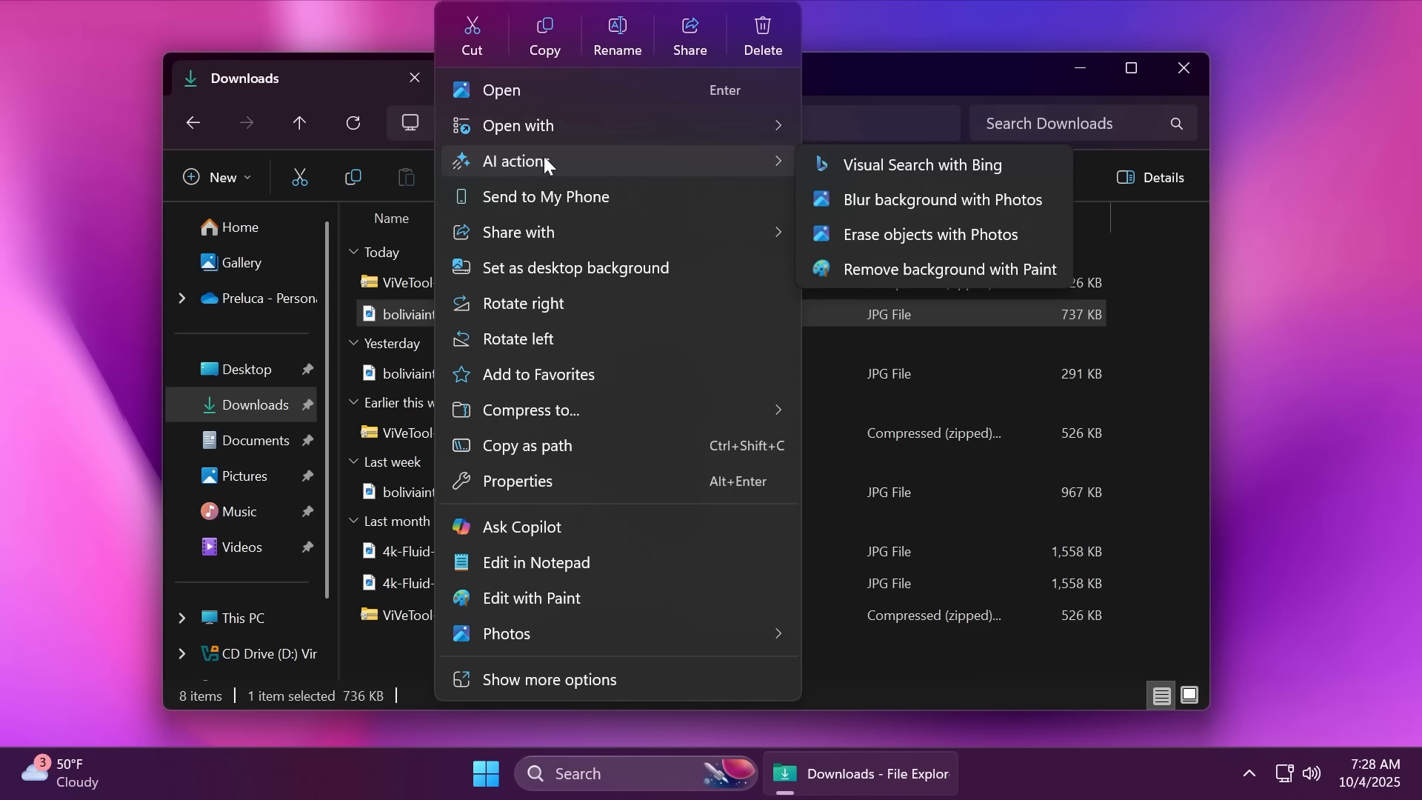
pyautogui.moveTo(857, 85)
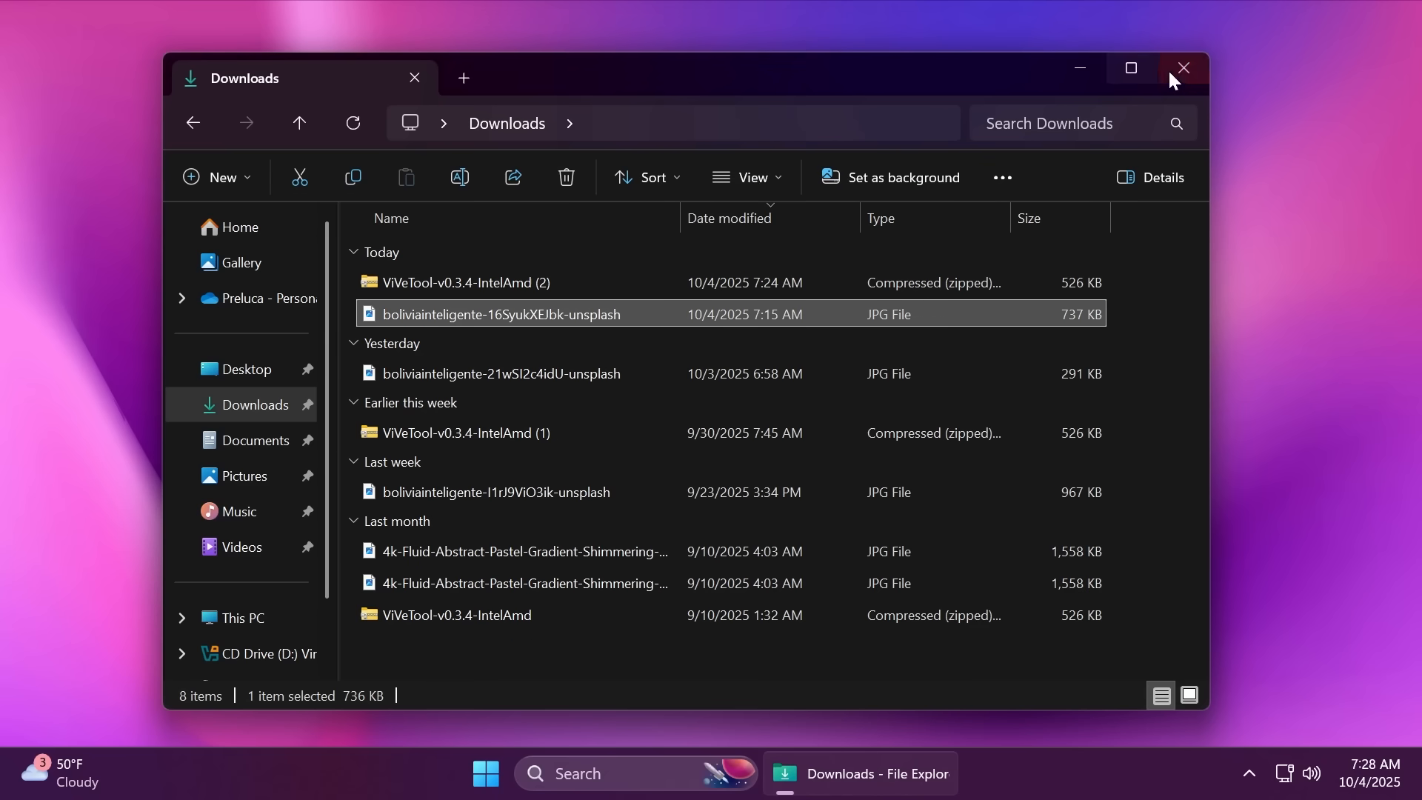
pyautogui.click(1181, 67)
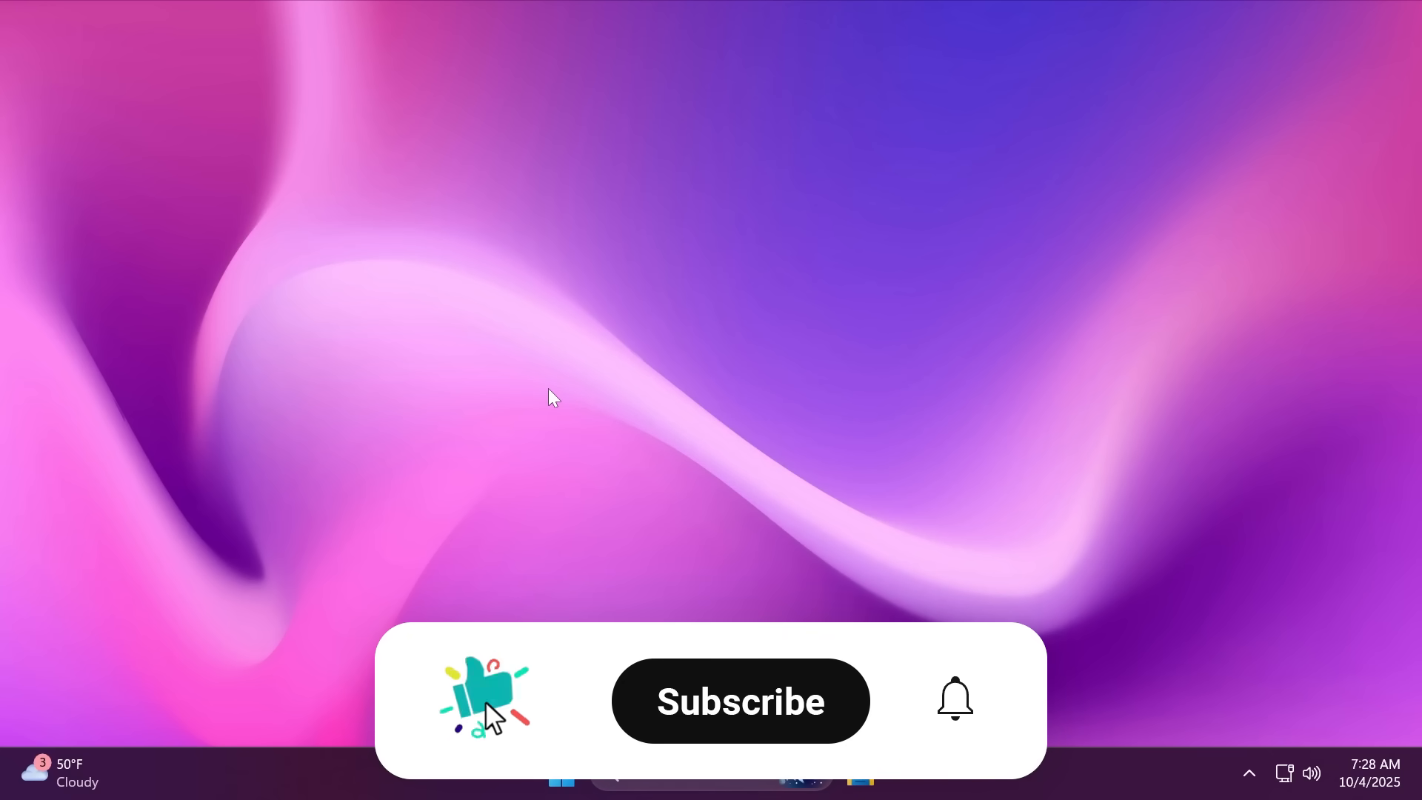
pyautogui.click(739, 700)
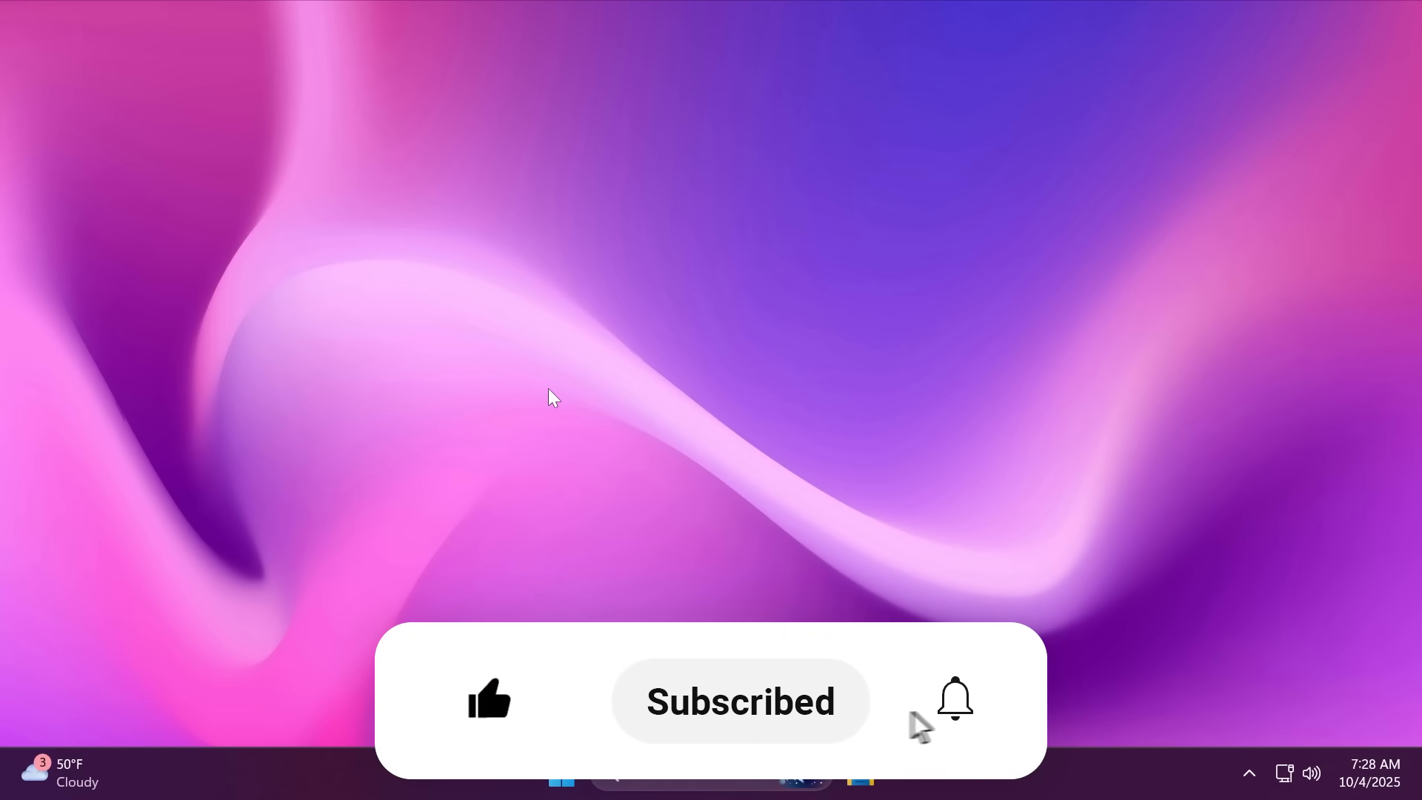